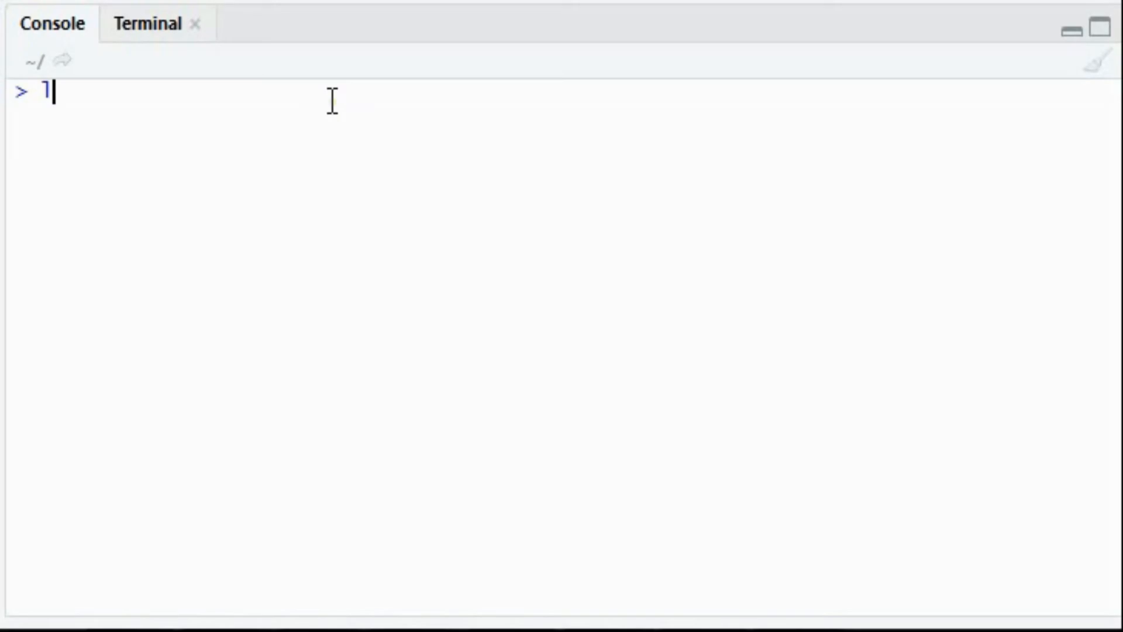
Load dplyr with library(dplyr) and begin entering airquality at the next prompt
type("ibrary")
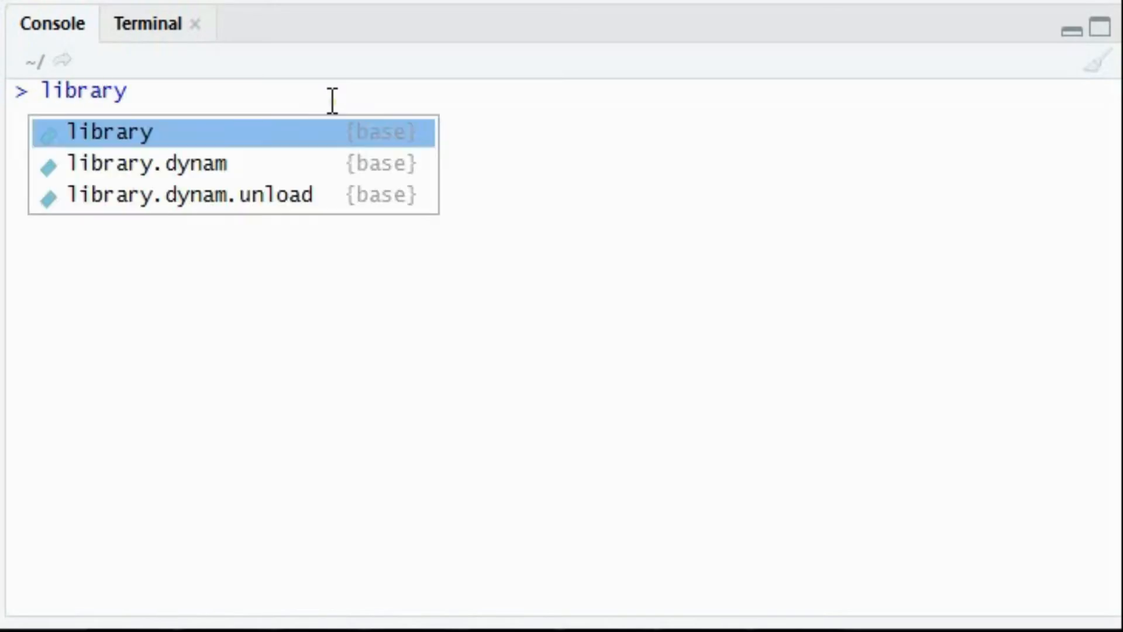
type("(dplyr")
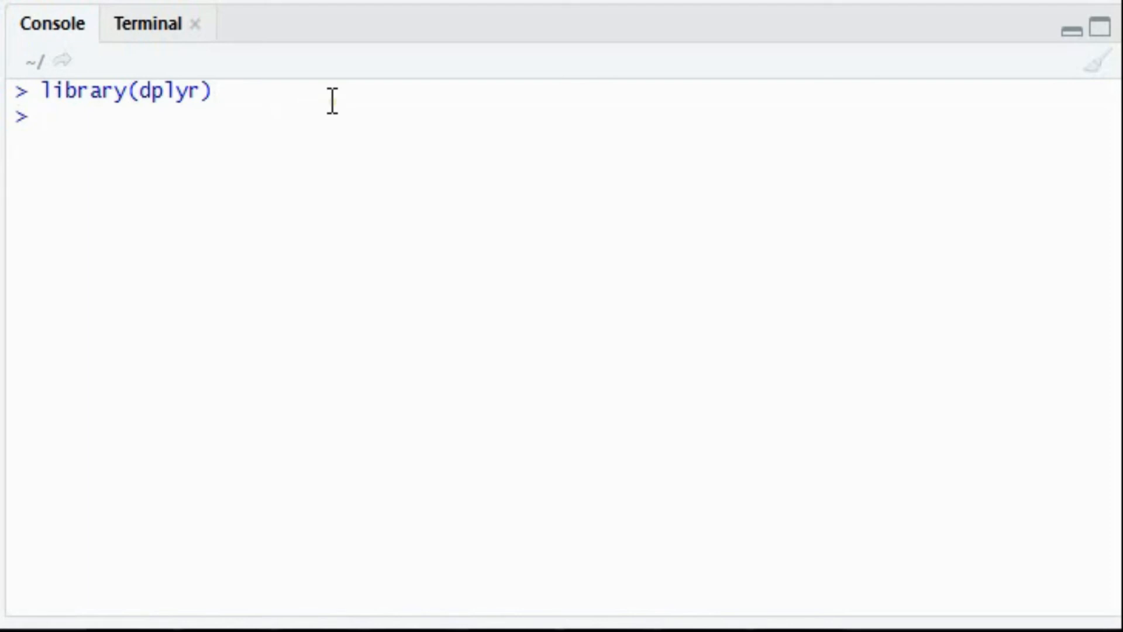
type("airquality")
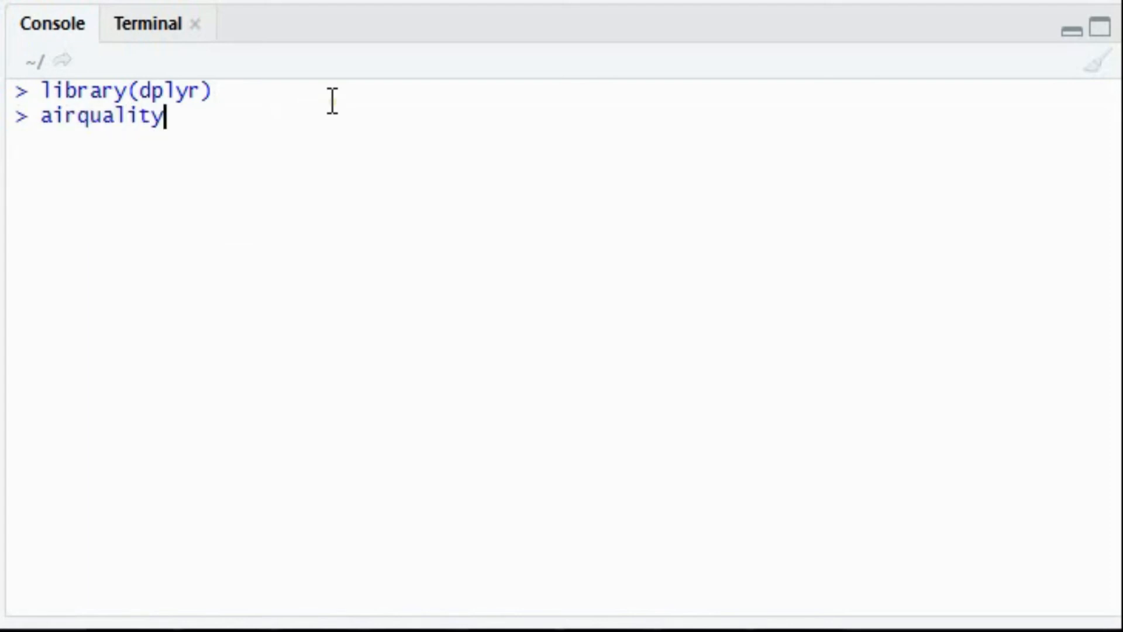
Run airquality to print all 153 rows and scroll to the last ones
key("Enter")
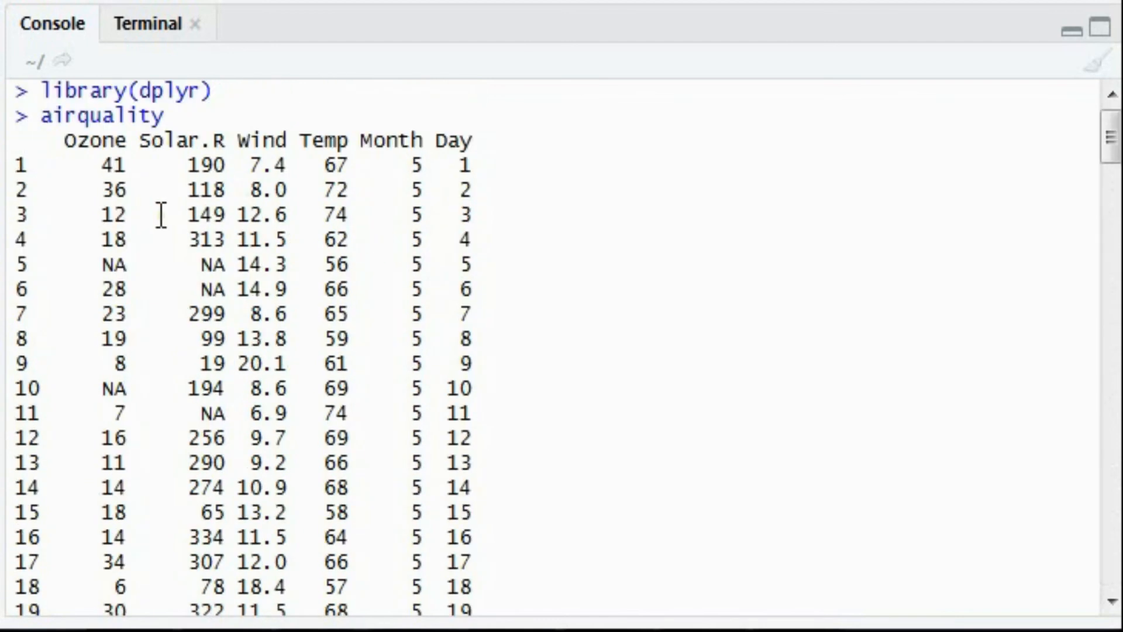
mouse_move(323, 204)
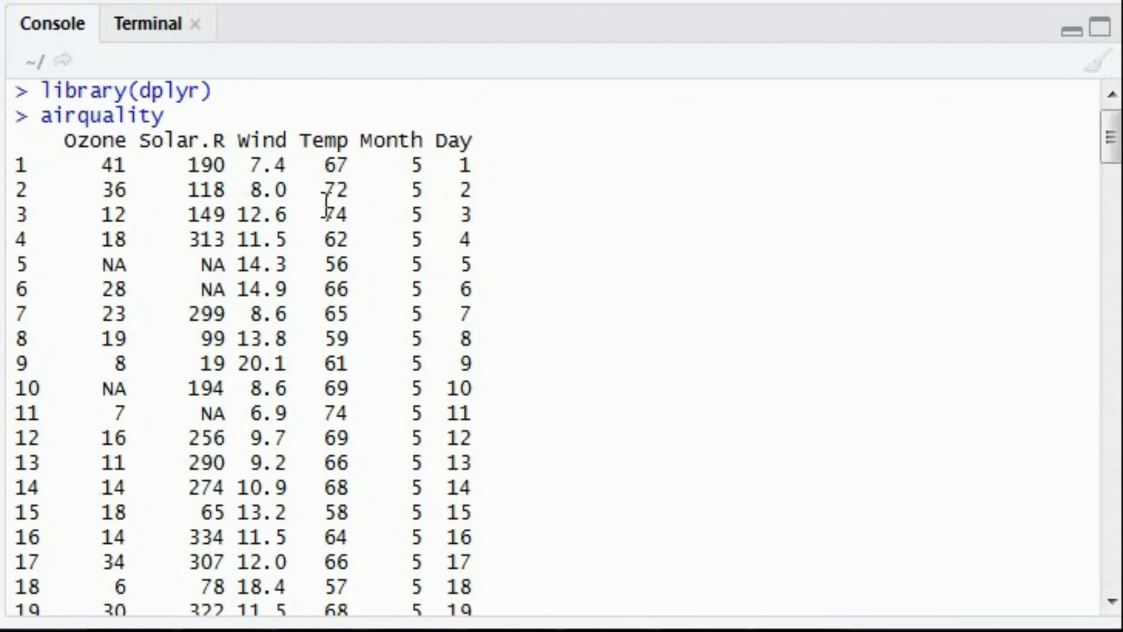
mouse_move(428, 185)
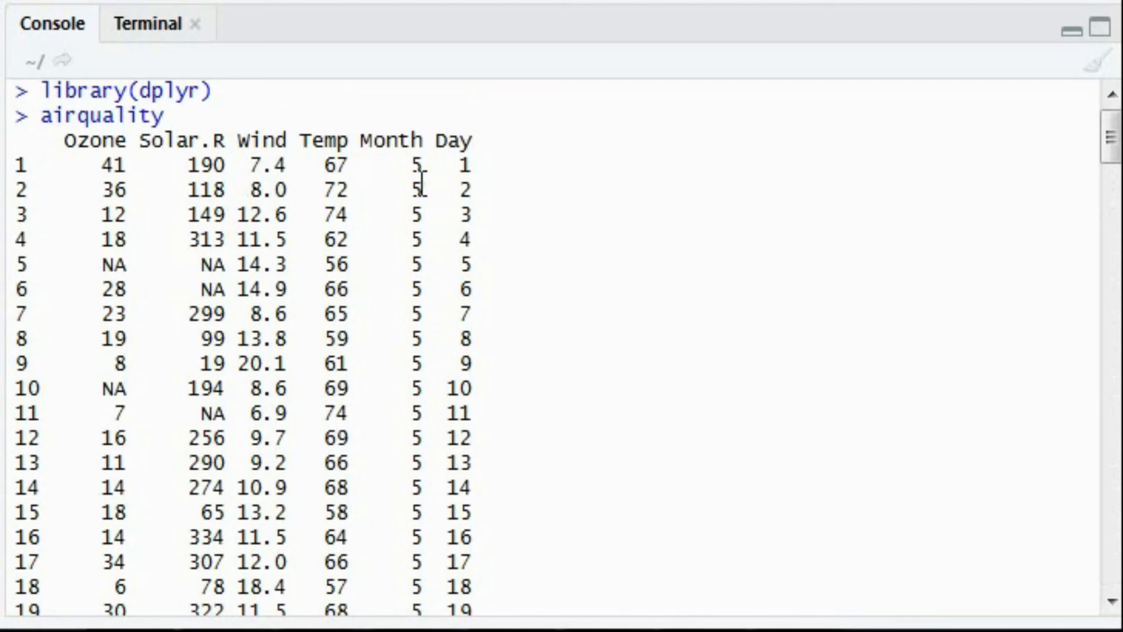
mouse_move(565, 126)
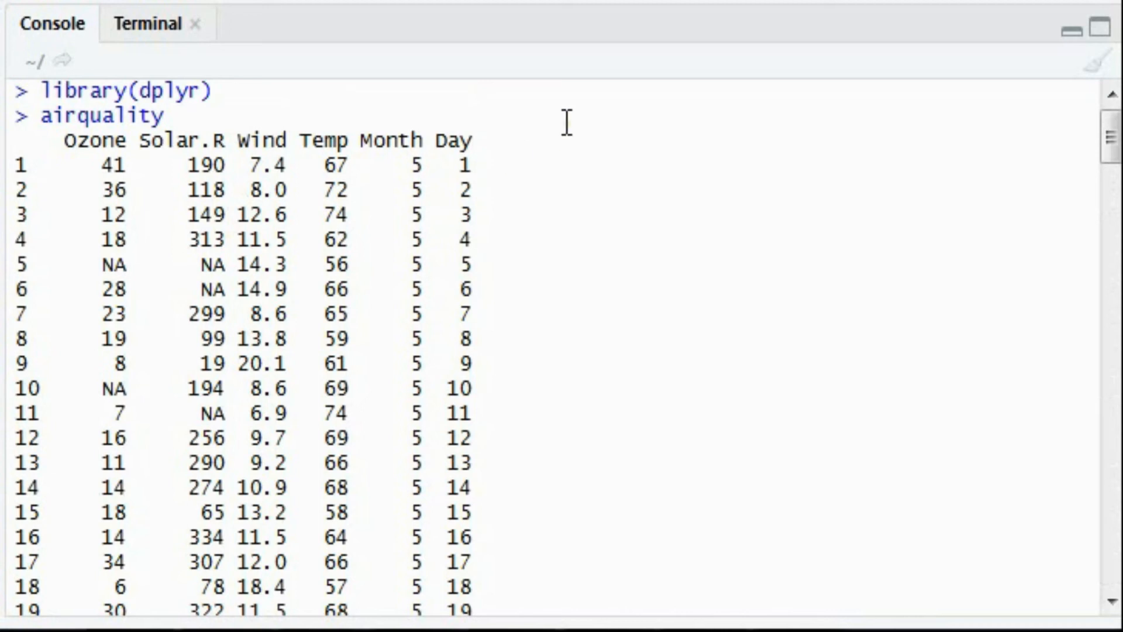
mouse_move(543, 201)
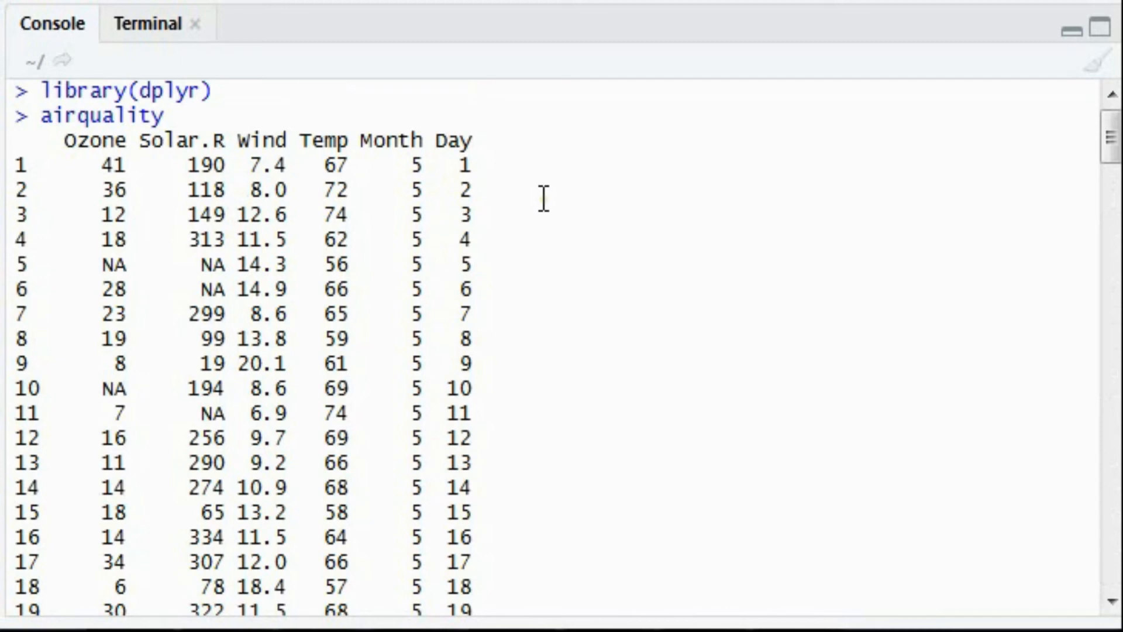
mouse_move(556, 360)
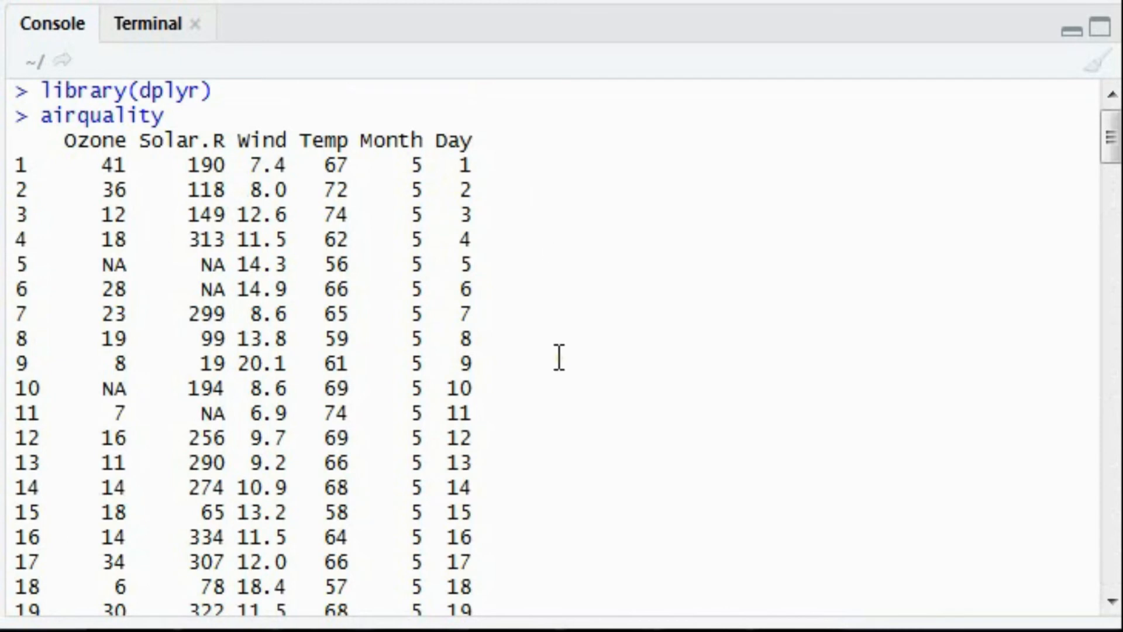
scroll("down", 3)
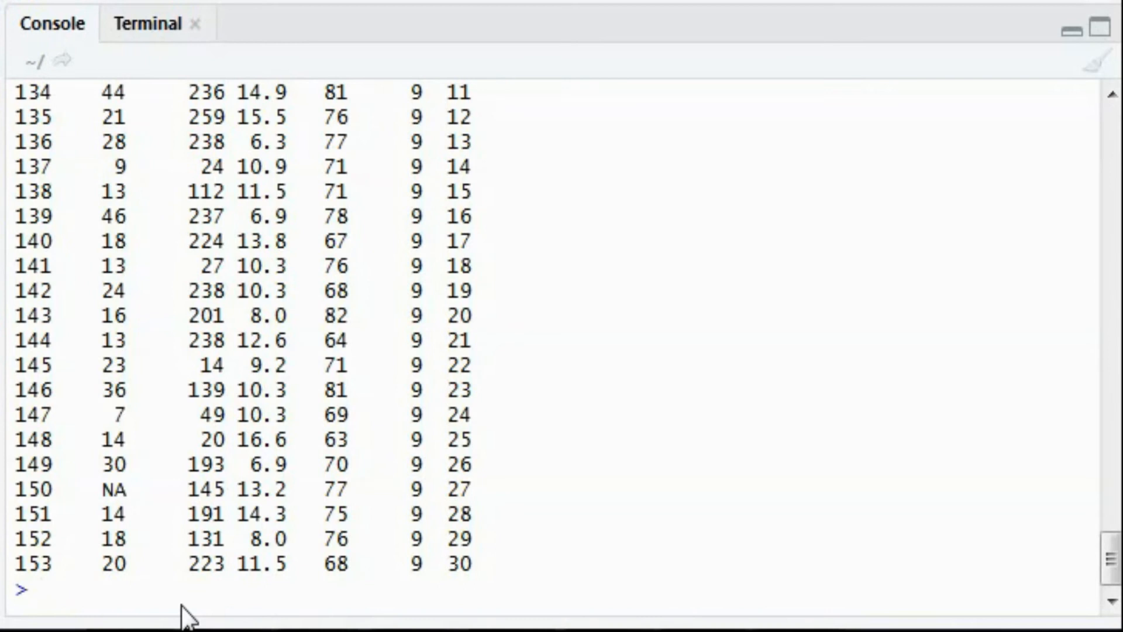
Start the command mutate(airquality, All_Mean_Temp = using the airquality autocomplete
type("mutate(")
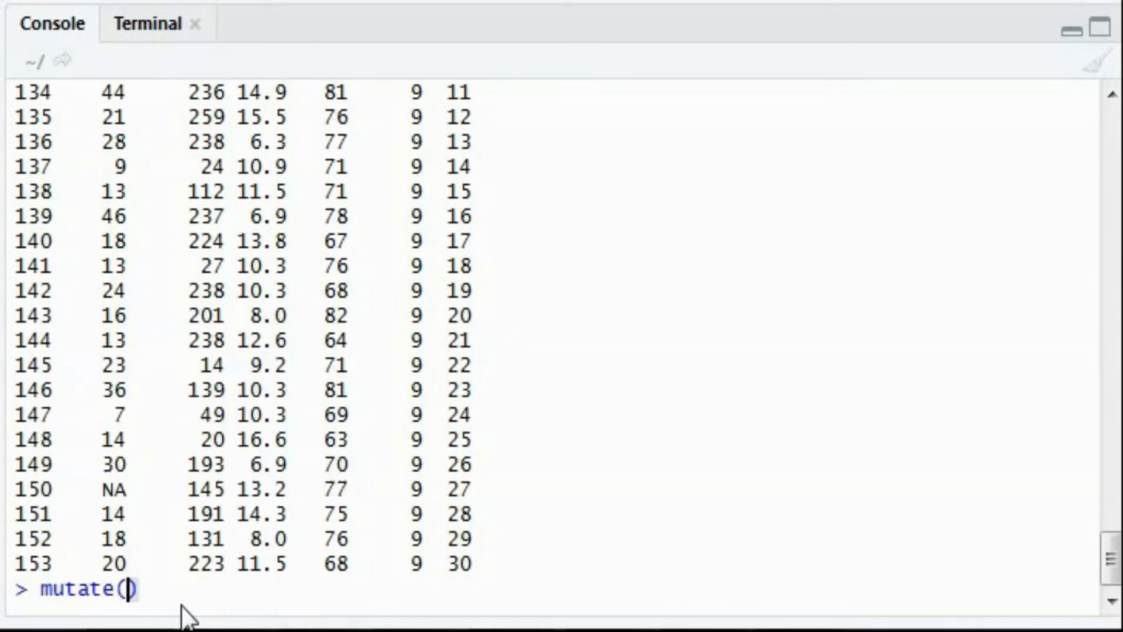
type("airqual")
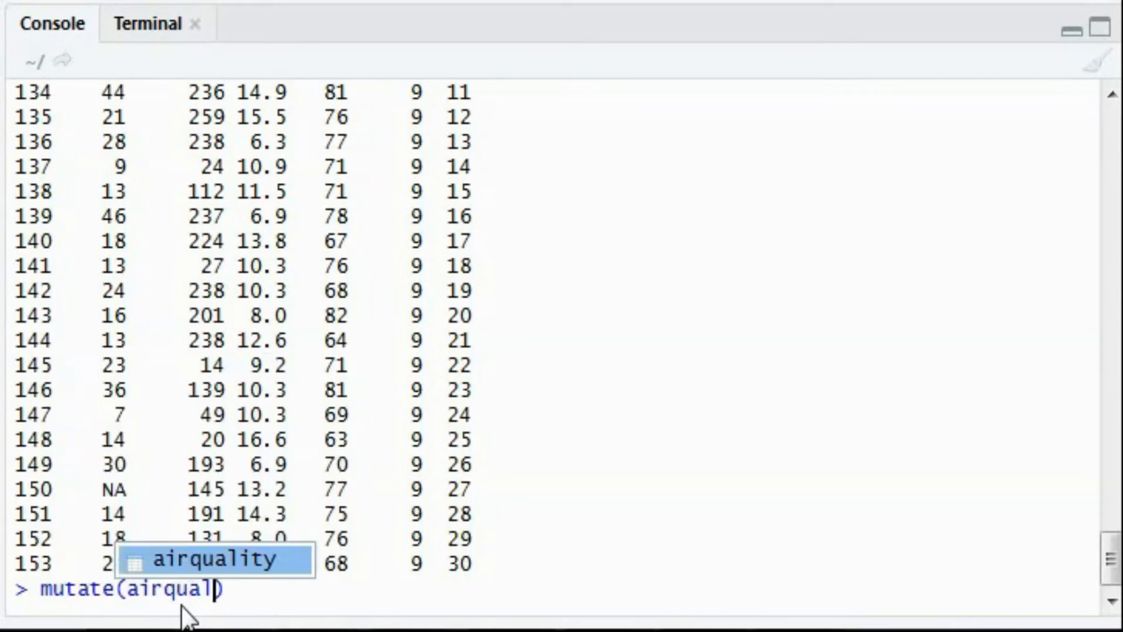
key("Tab")
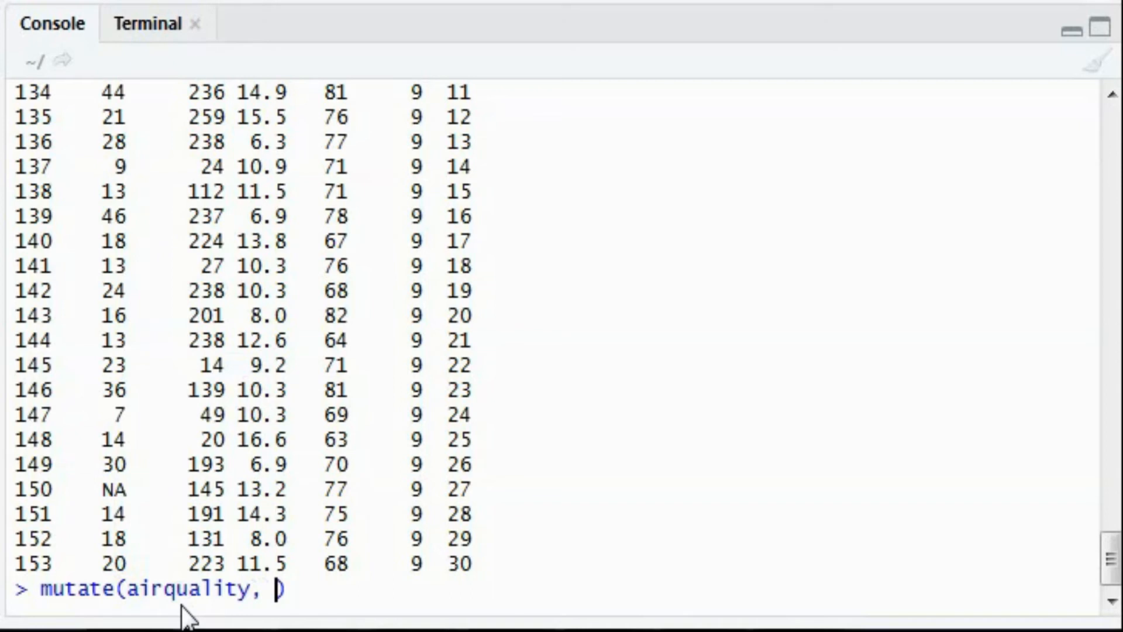
type("All")
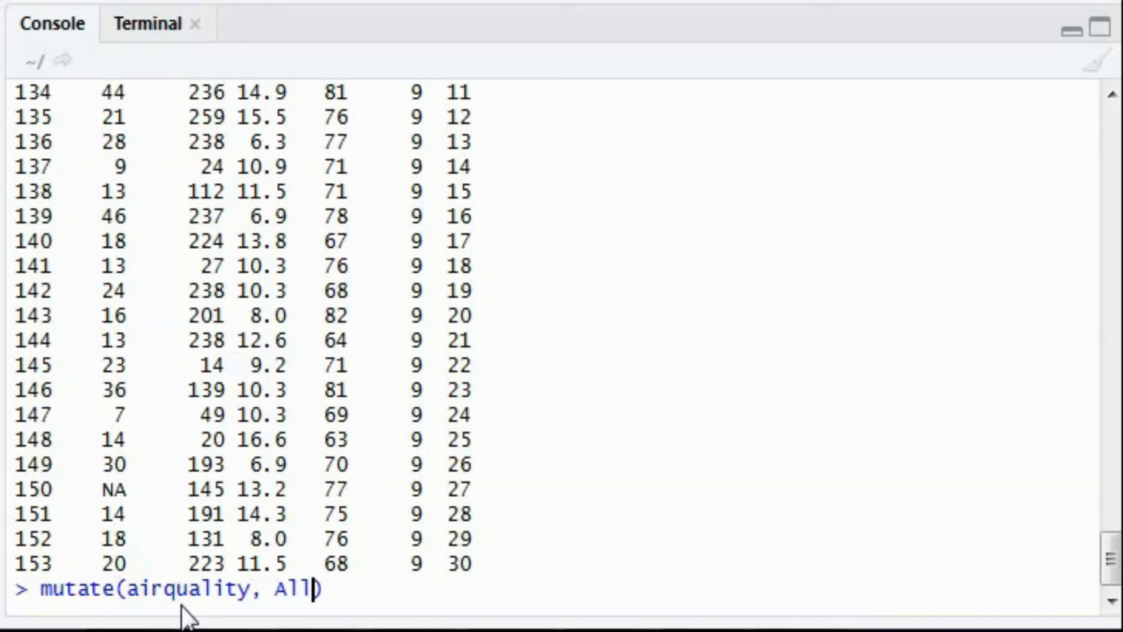
type("_Mean_")
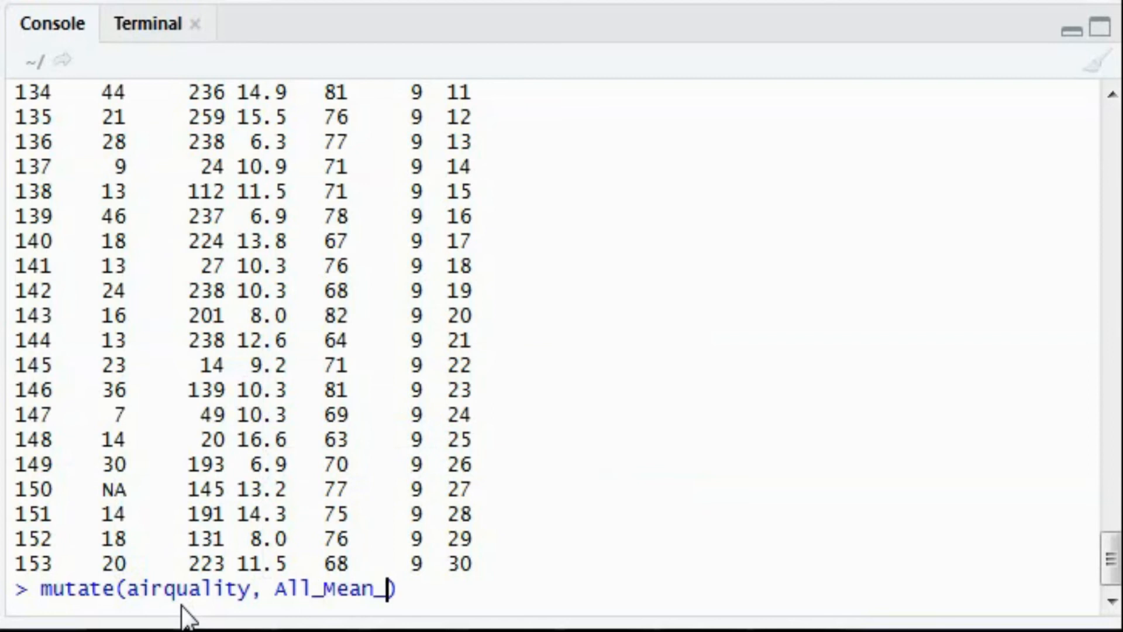
type("Temp =")
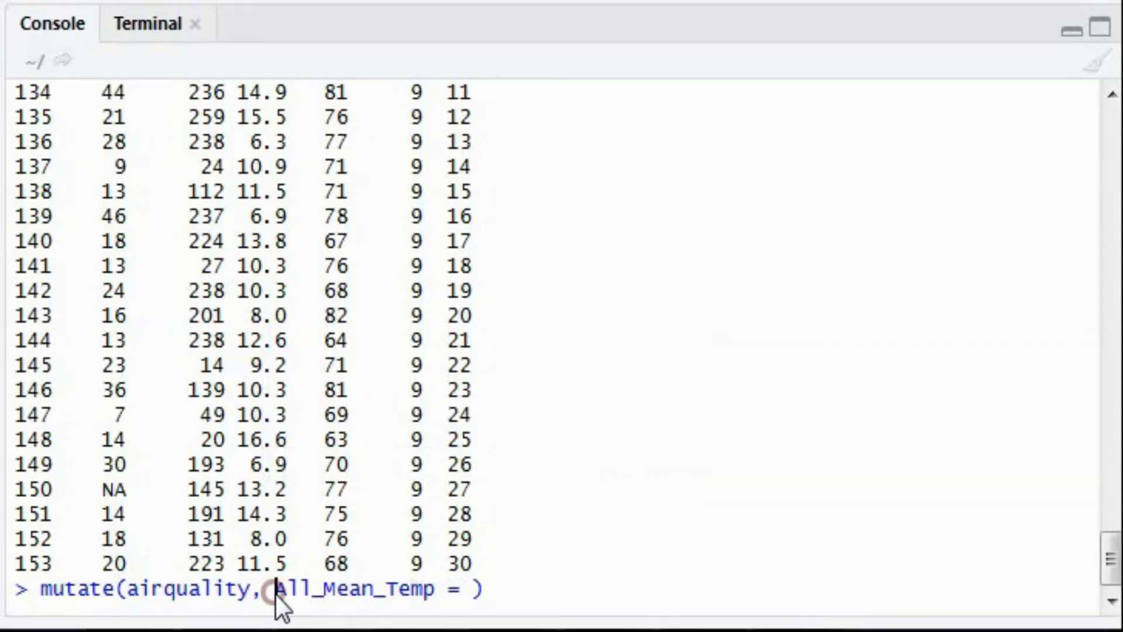
Complete the new column definition as All_Mean_Temp = mean(Temp) inside the mutate call
double_click(357, 589)
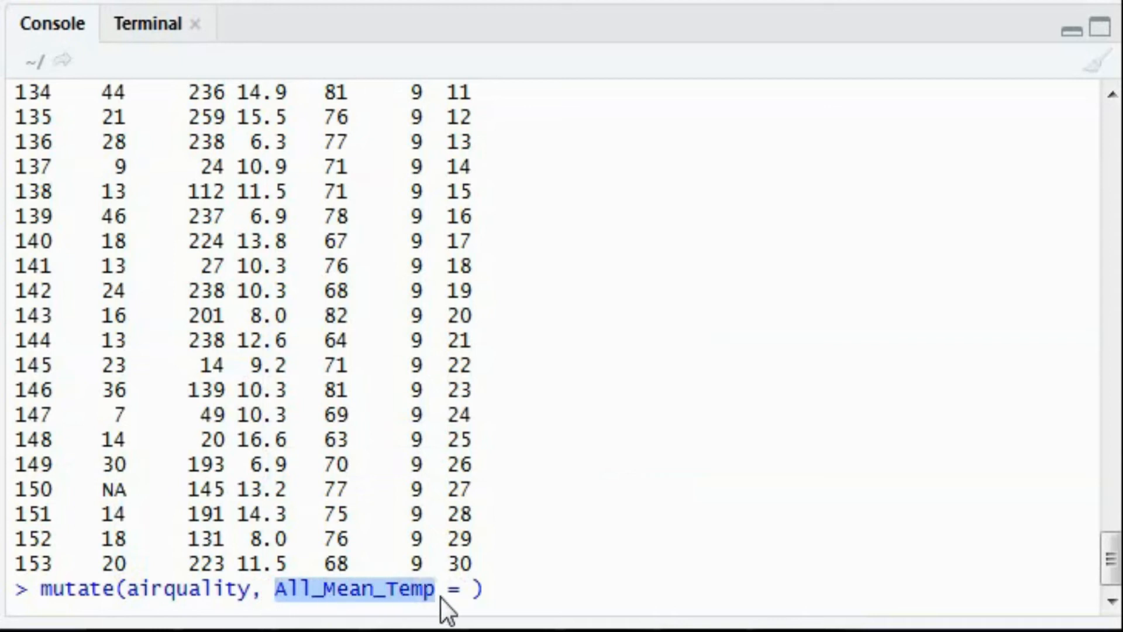
left_click(437, 605)
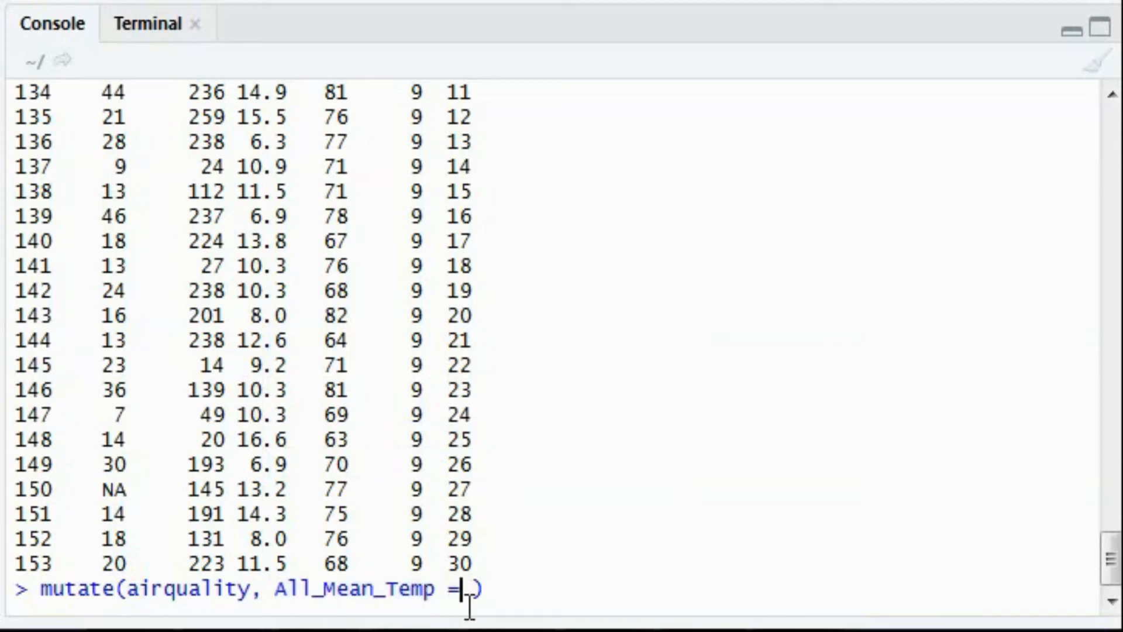
type("mean")
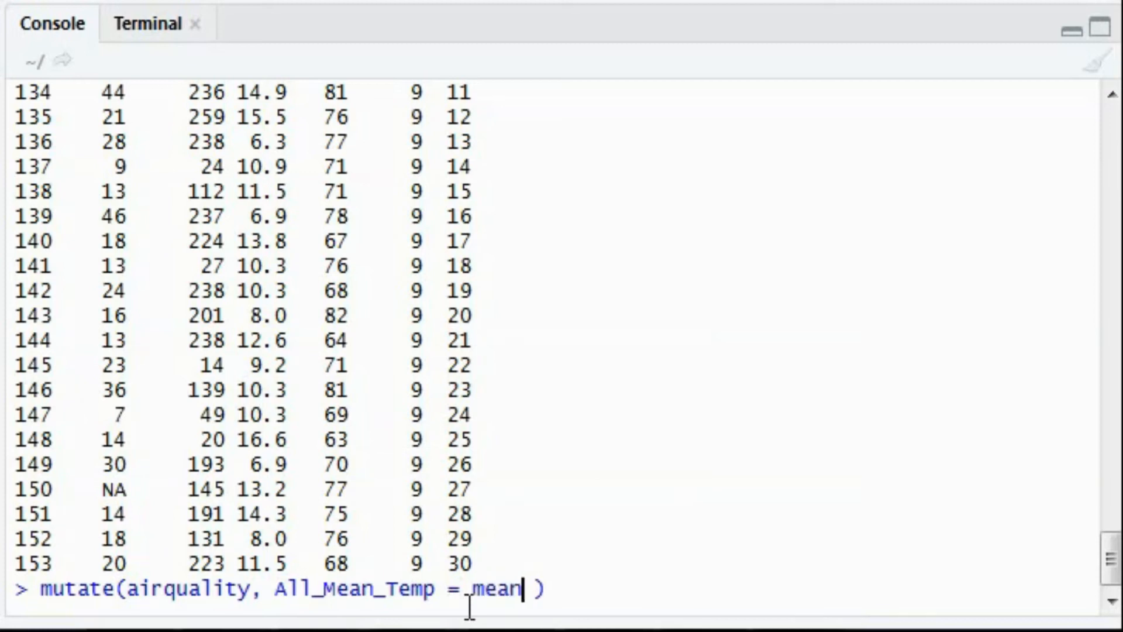
type("()")
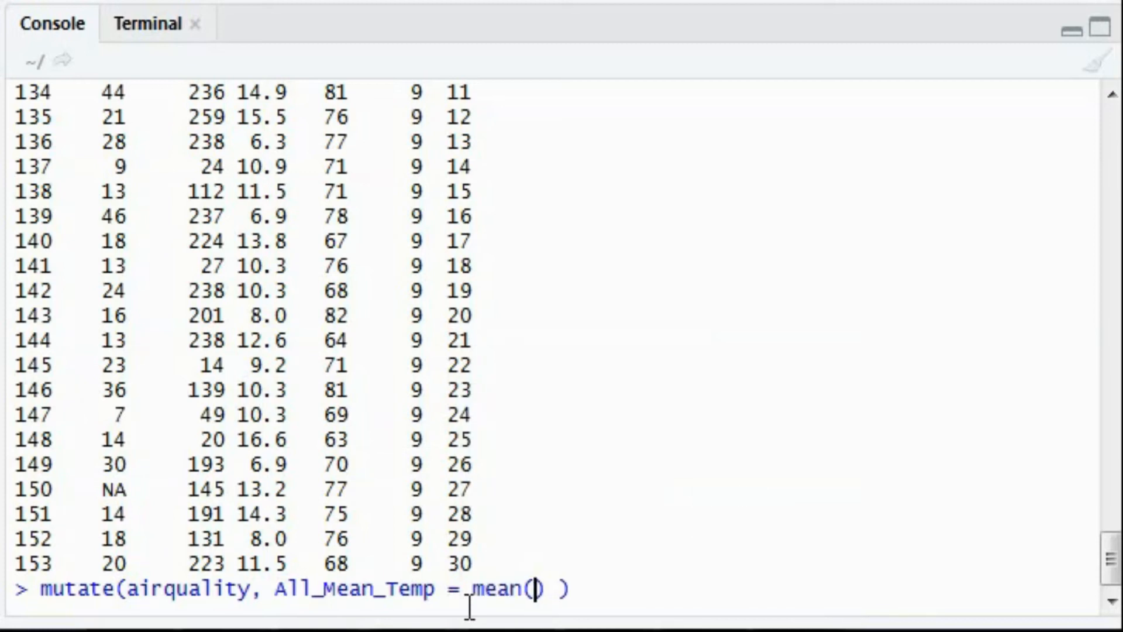
type("Temp")
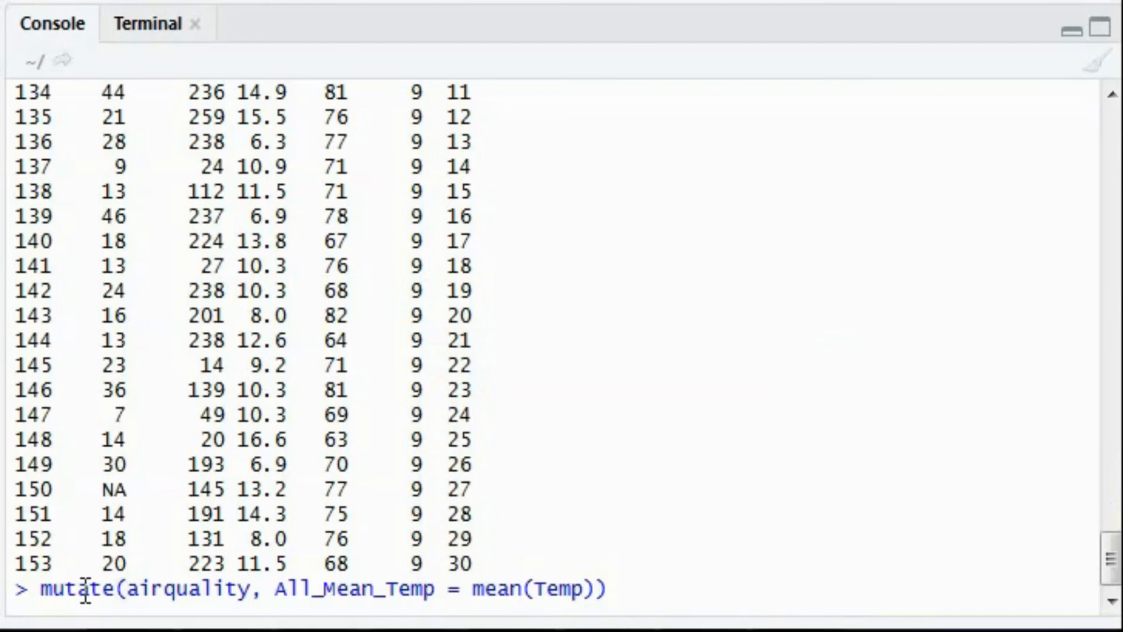
double_click(187, 601)
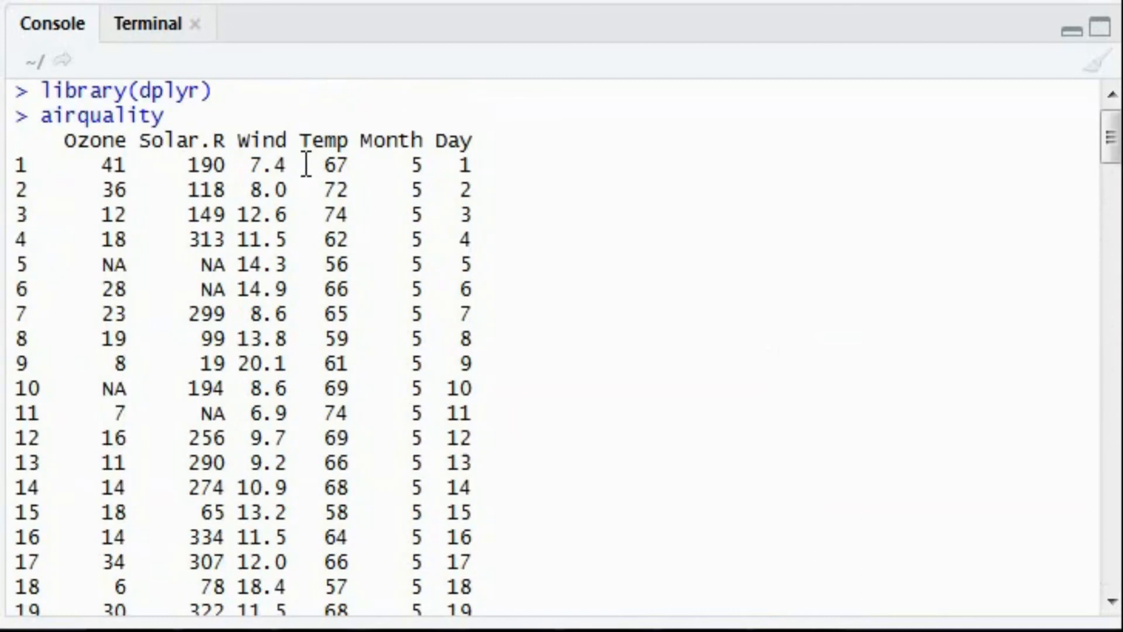
scroll("down", 3)
type("mutate(airquality, All_Mean_Temp = mean(Temp))")
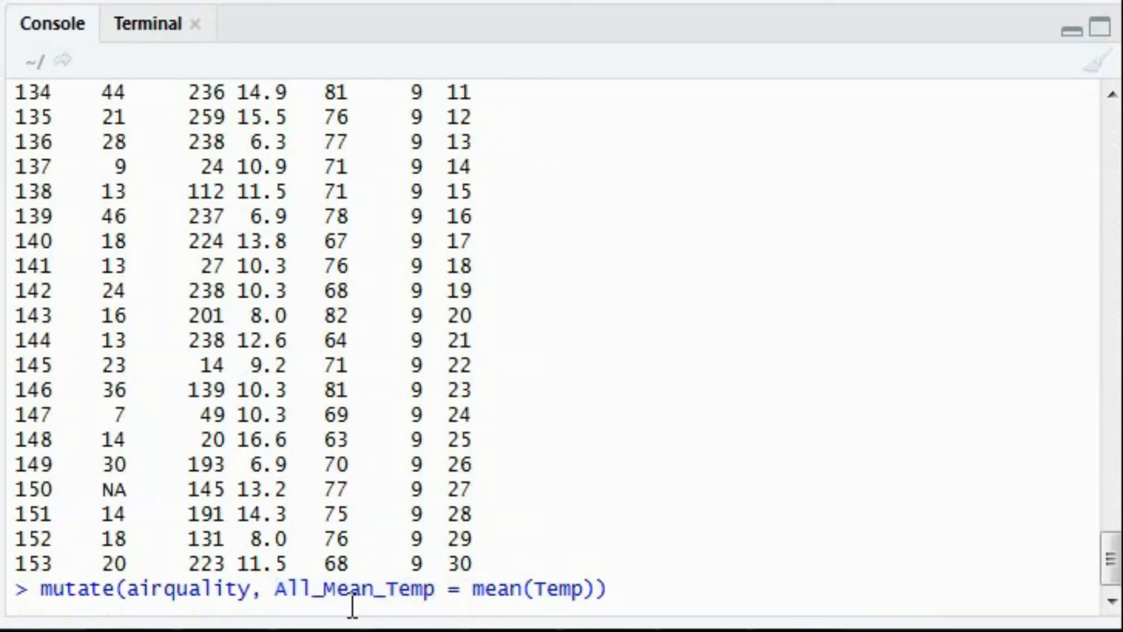
mouse_move(626, 588)
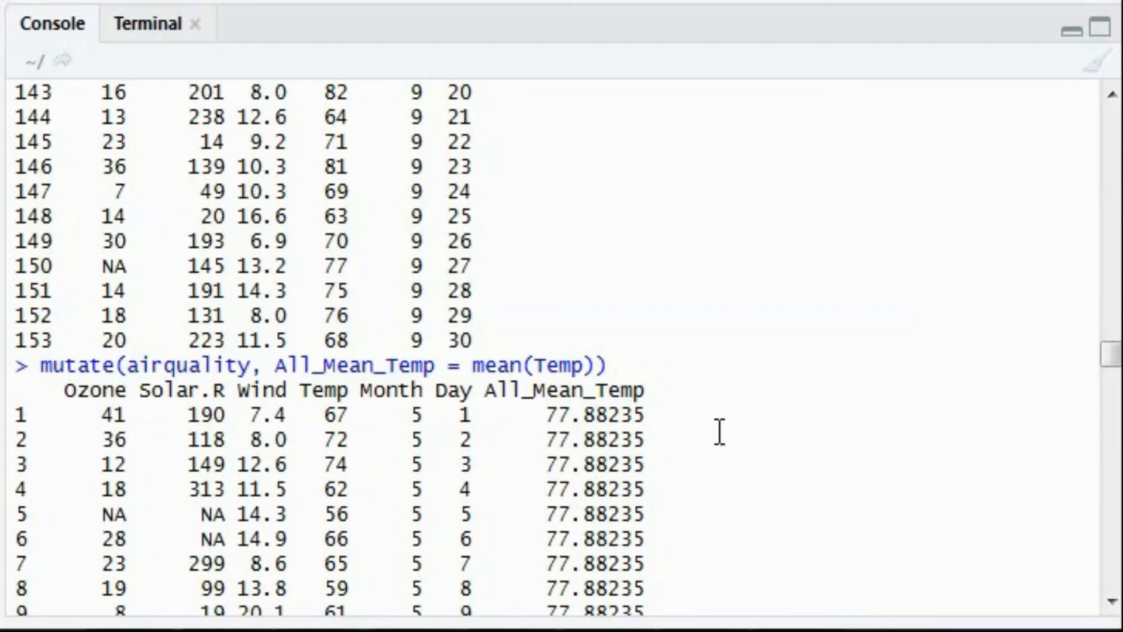
Scroll through the mutated airquality output showing All_Mean_Temp constant at 77.88235
scroll("down", 3)
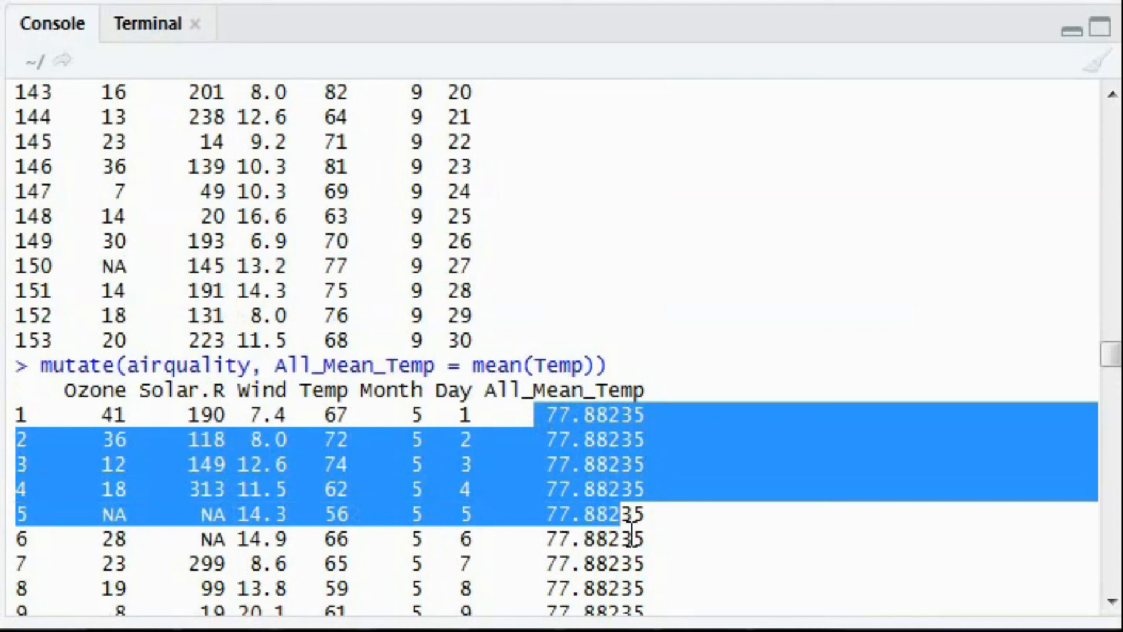
left_click(704, 503)
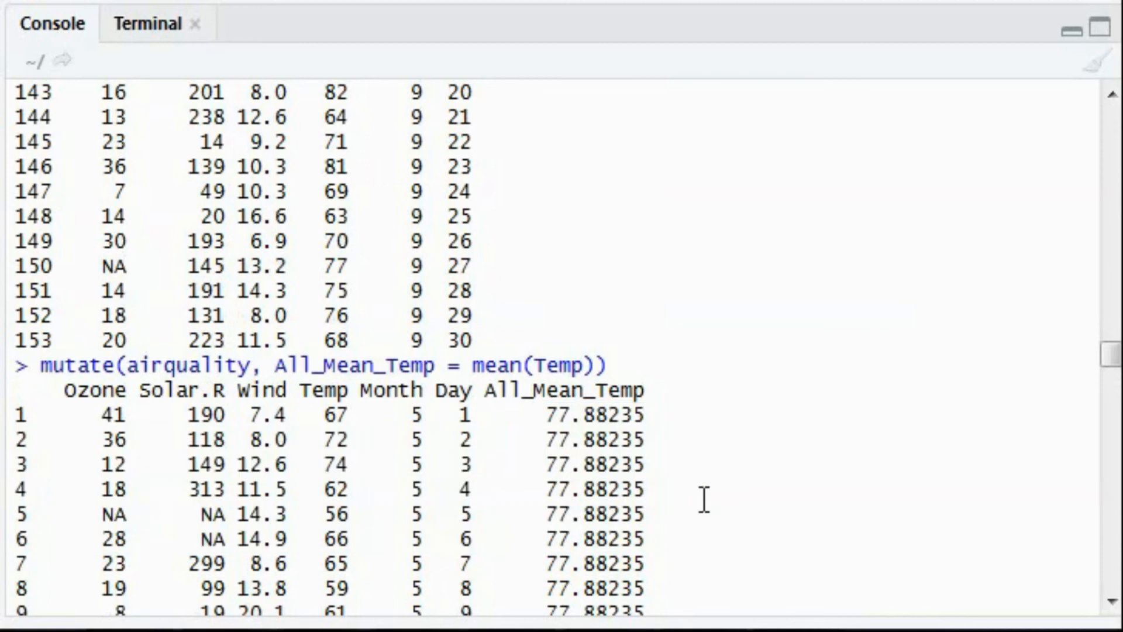
scroll("down", 3)
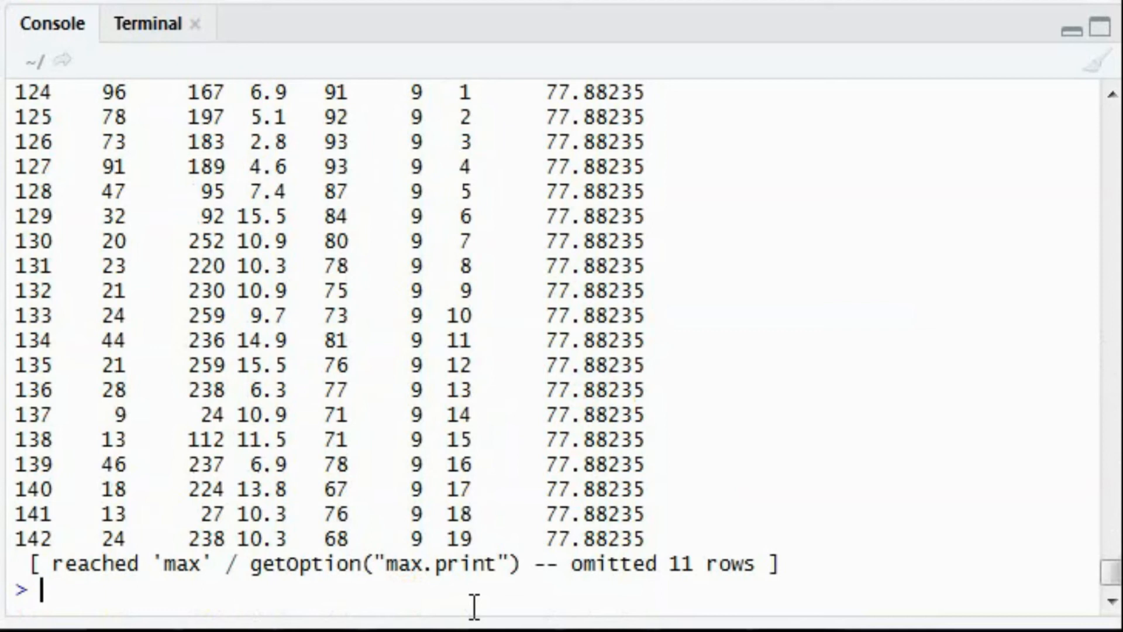
Re-enter mutate(airquality, All_Mean_Temp = mean(Temp)) and start a Difference column using Temp - All_Mean_Temp
type("mutat")
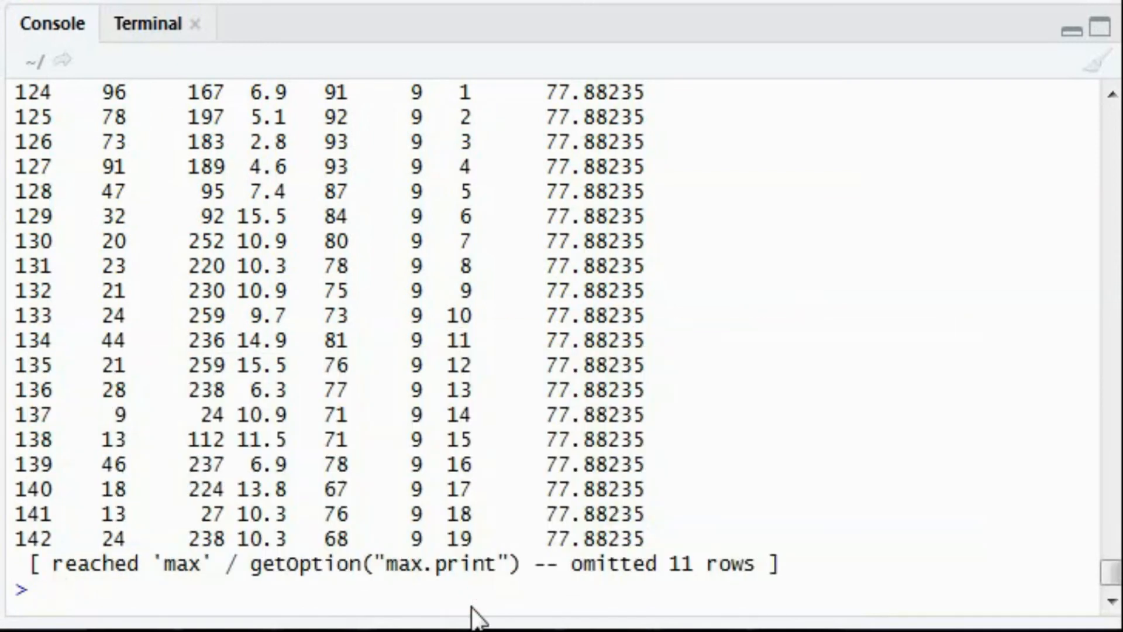
type("mutate(airquality, All_Mean_Temp = mean(Temp))")
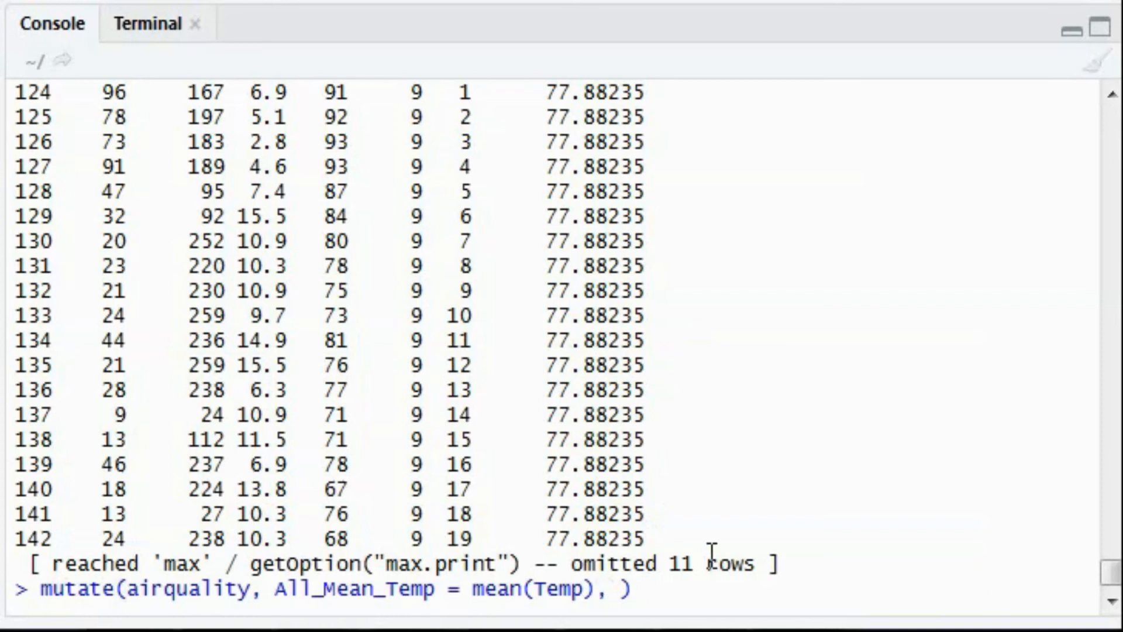
double_click(325, 603)
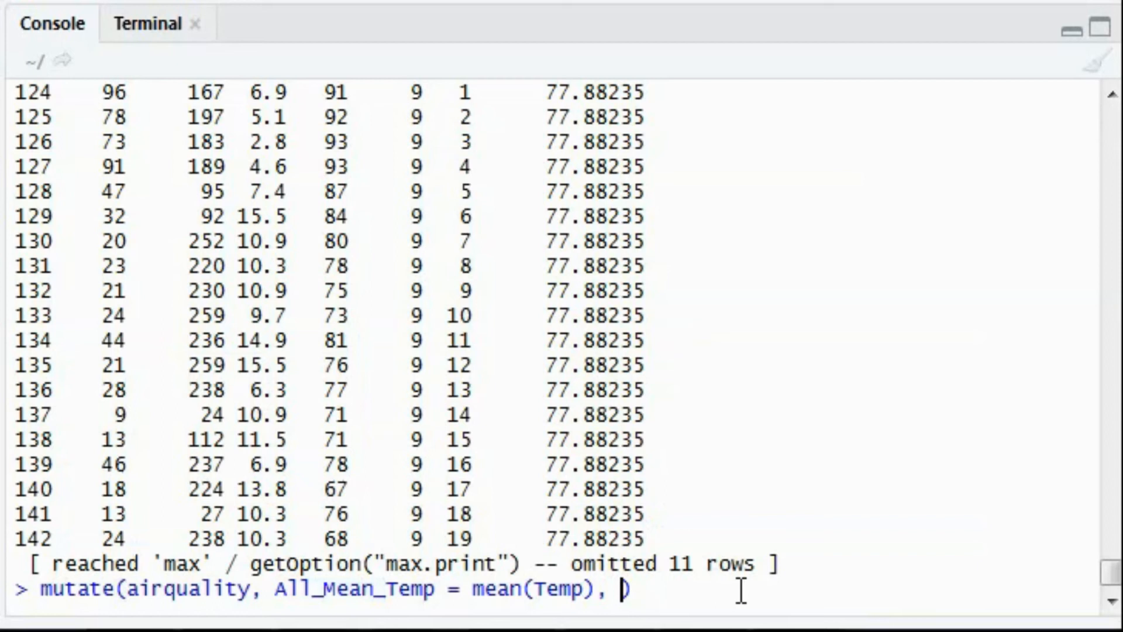
type("Difference =")
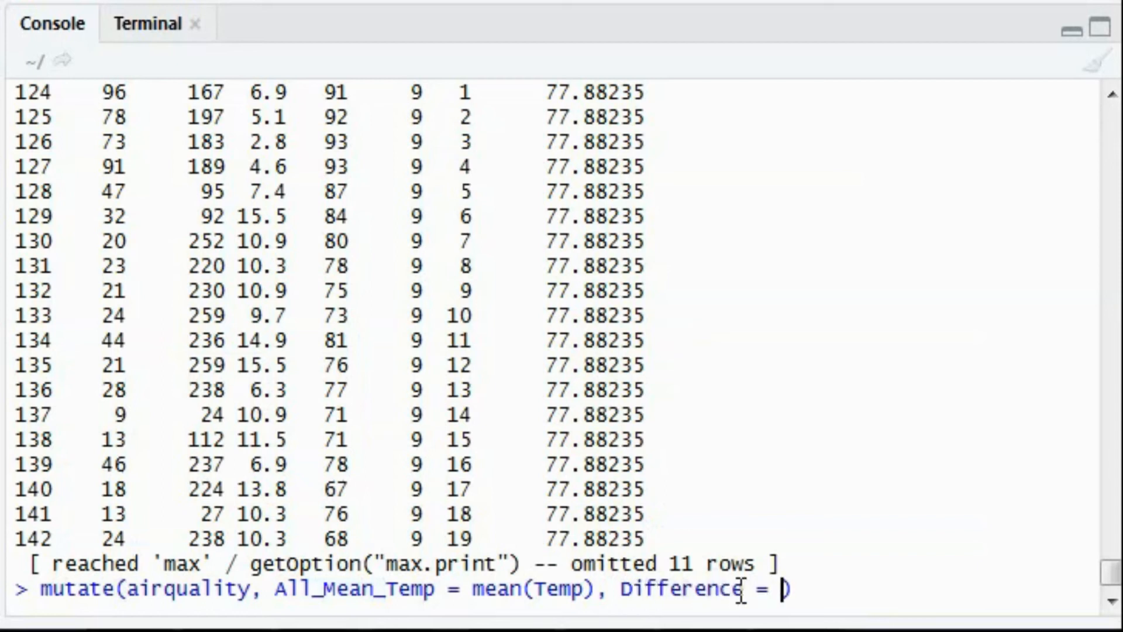
type("Te,")
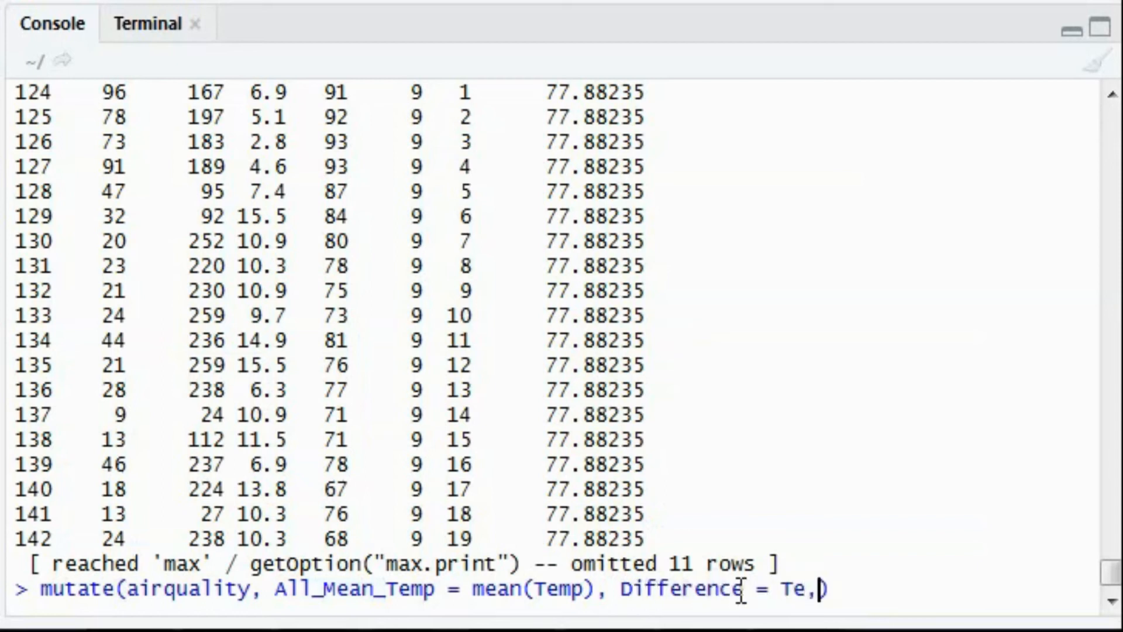
key("BackSpace")
type("mp - All")
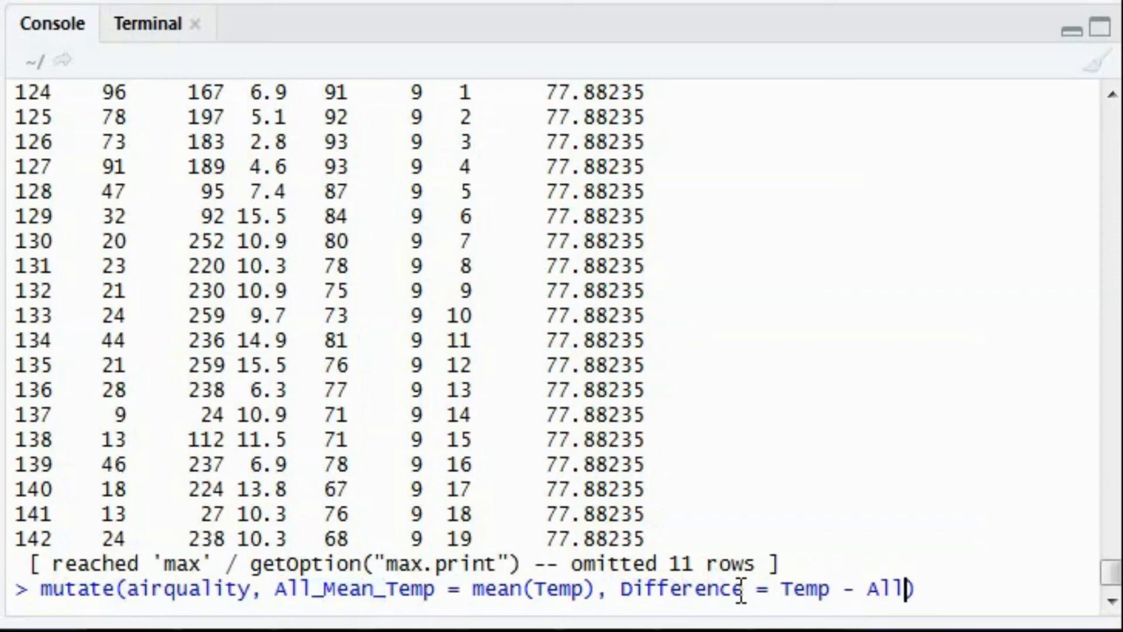
type("_Mean_Temp")
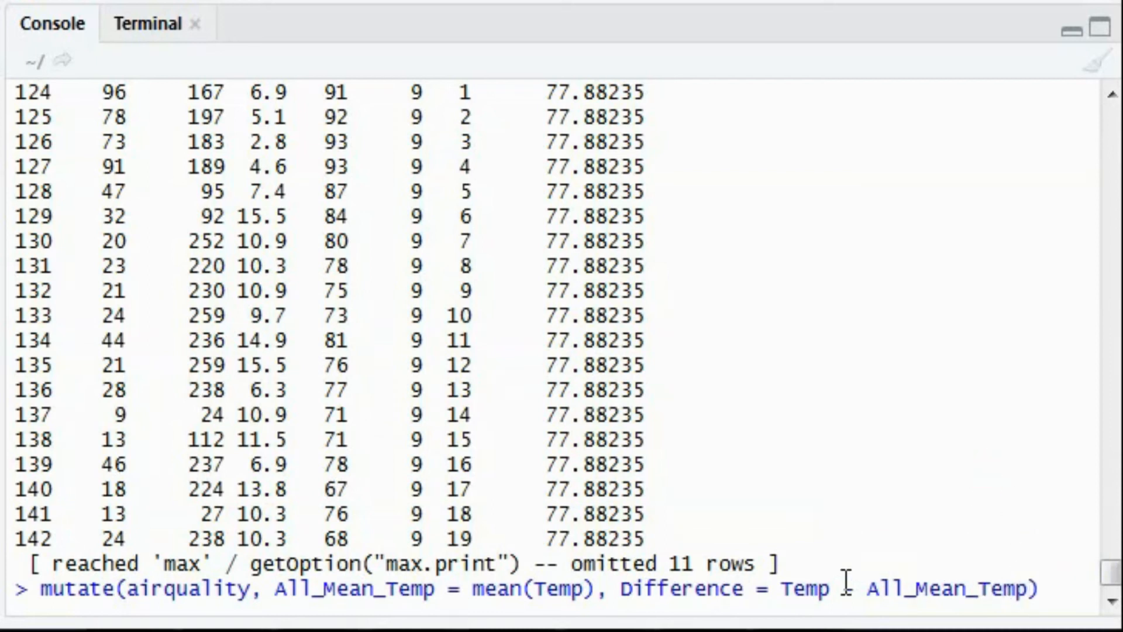
Fix typos so the second column reads Difference_Per_Day = Temp - All_Mean_Temp
double_click(336, 589)
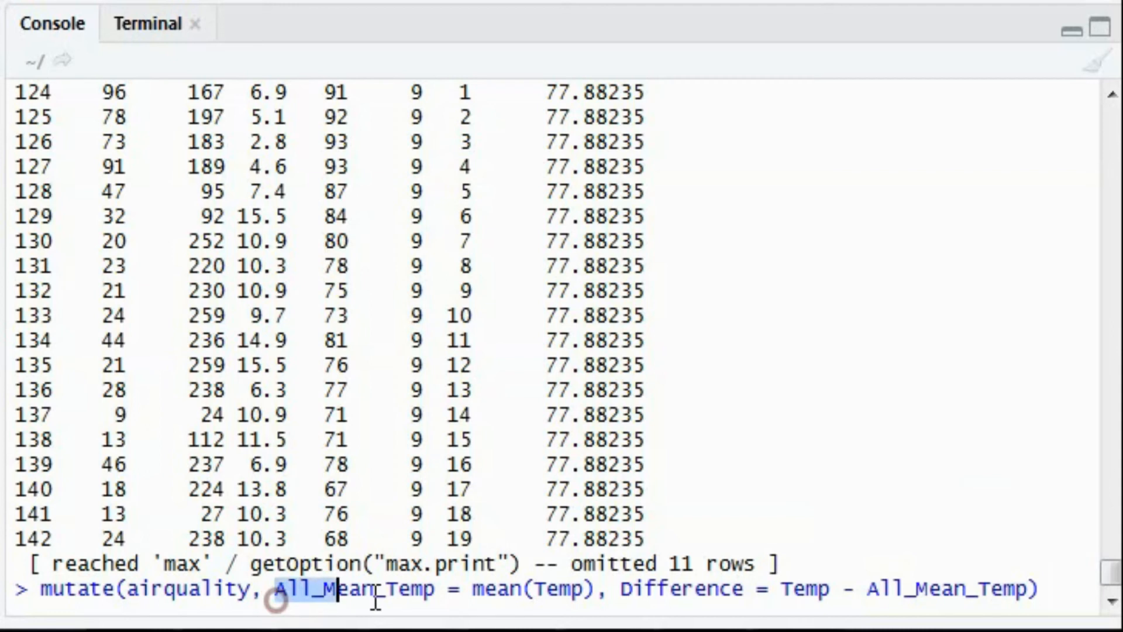
double_click(351, 590)
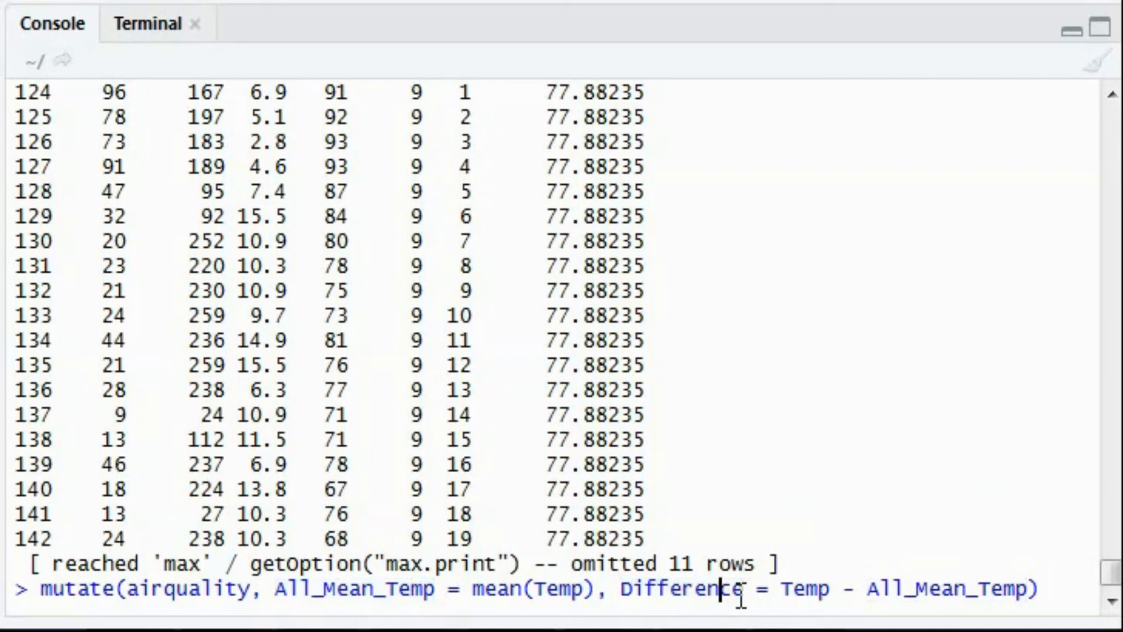
type("_o")
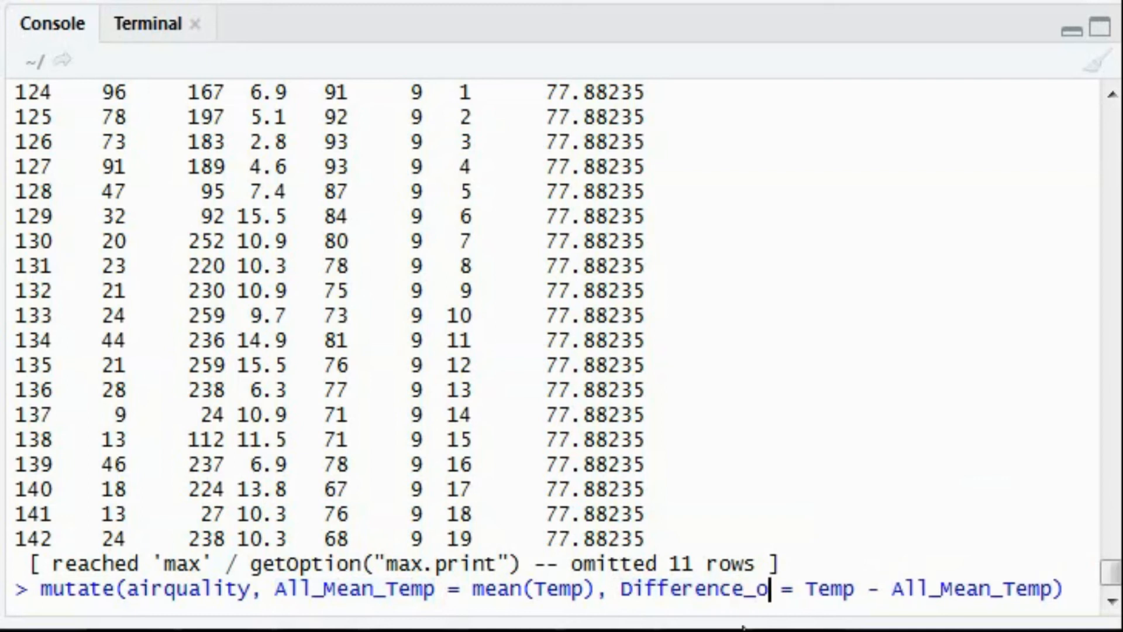
key("Backspace")
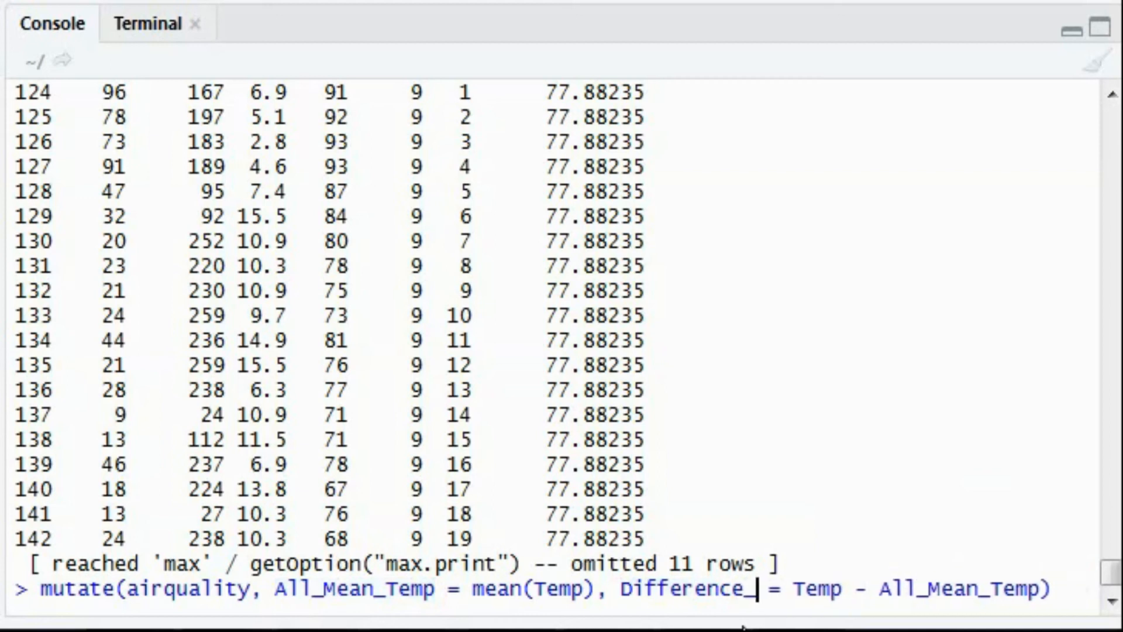
type("Per_Dat=")
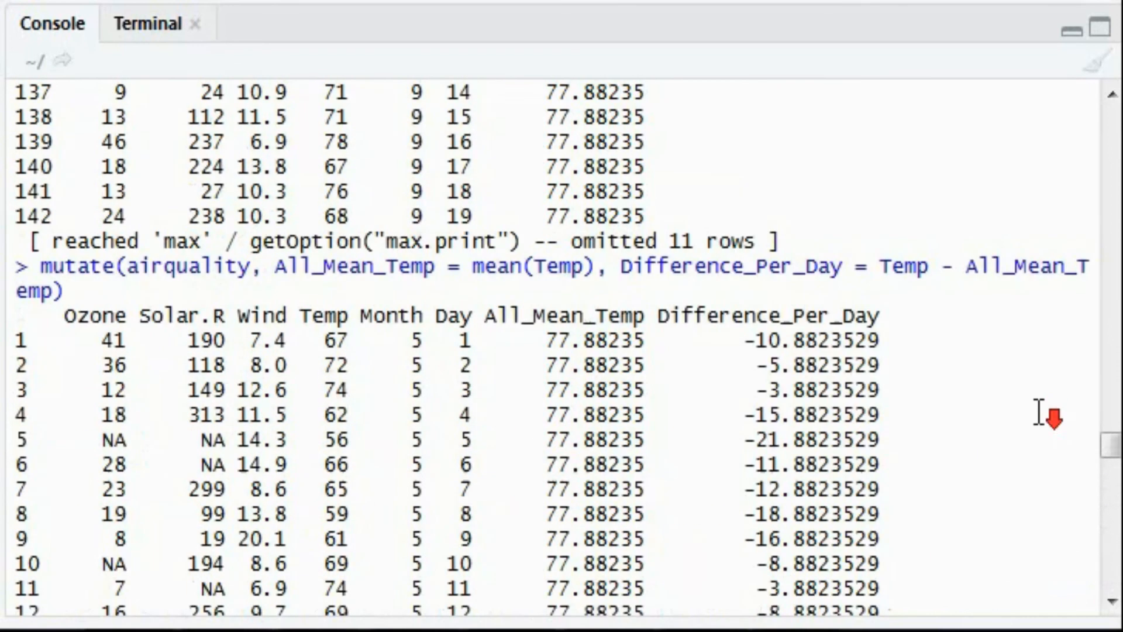
Inspect the output, highlighting Temp 67, the mean 77.88235 and row 2's difference, then later positive rows
scroll("down", 3)
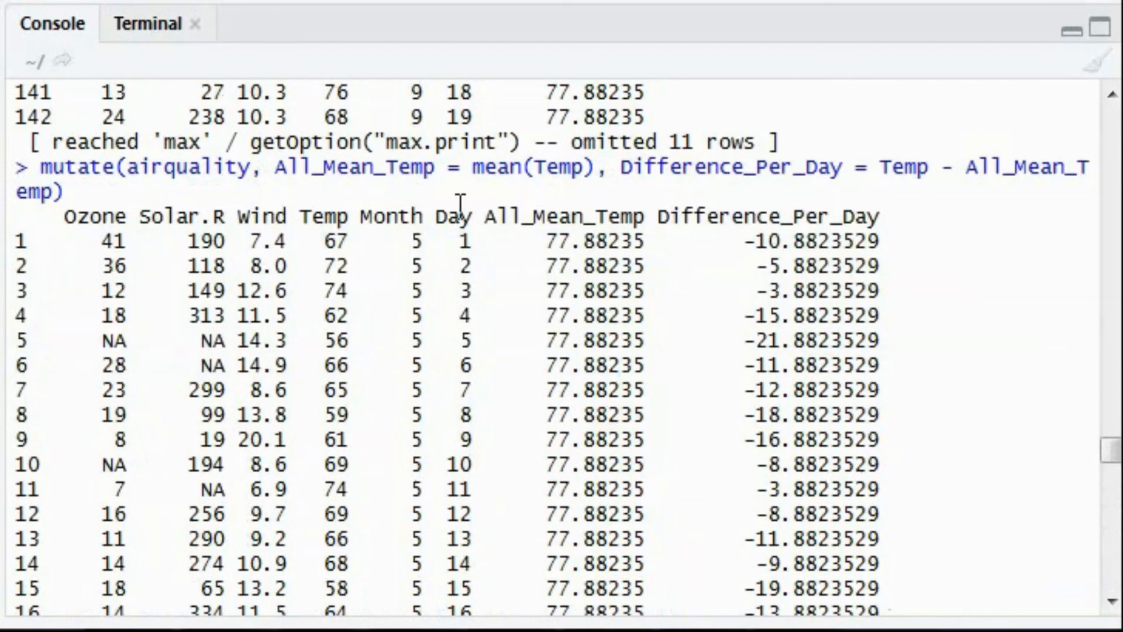
double_click(743, 217)
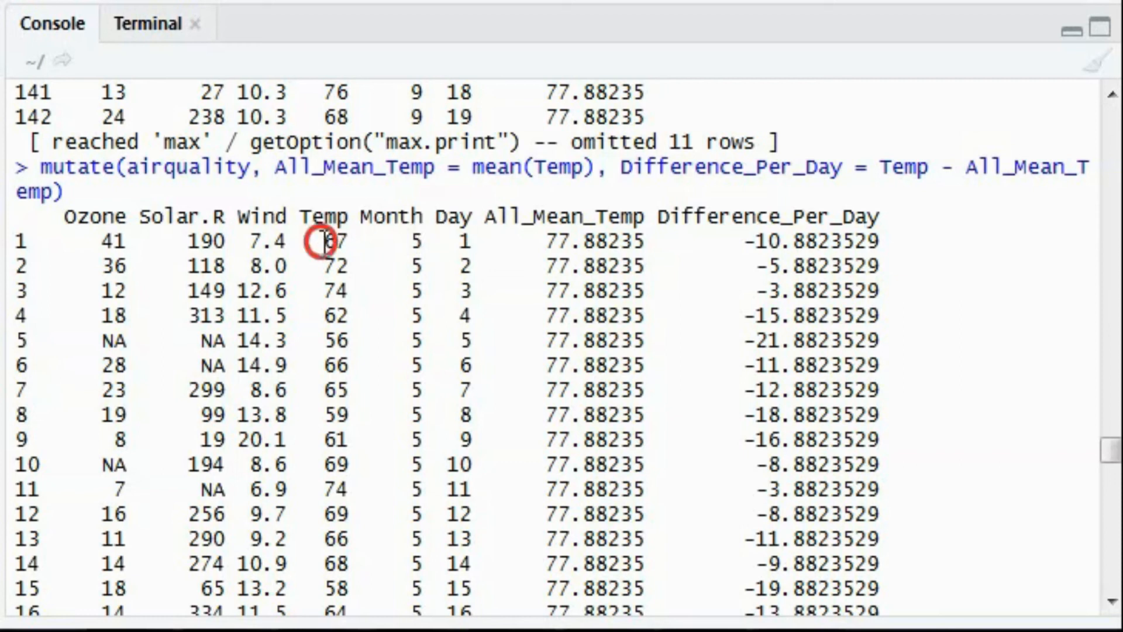
double_click(595, 241)
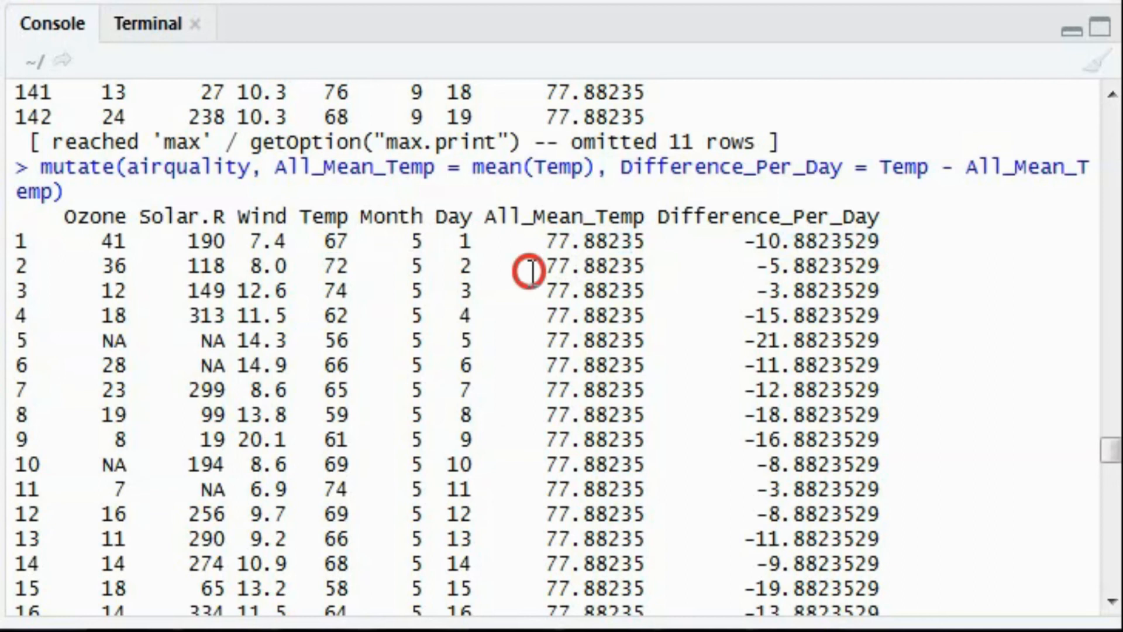
double_click(557, 267)
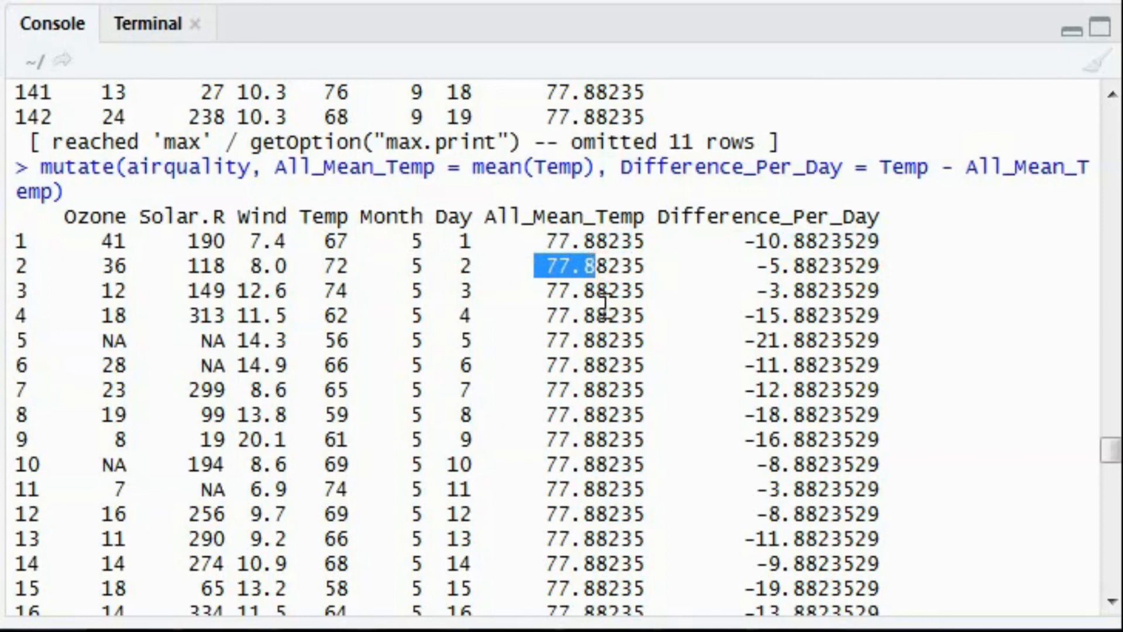
double_click(809, 265)
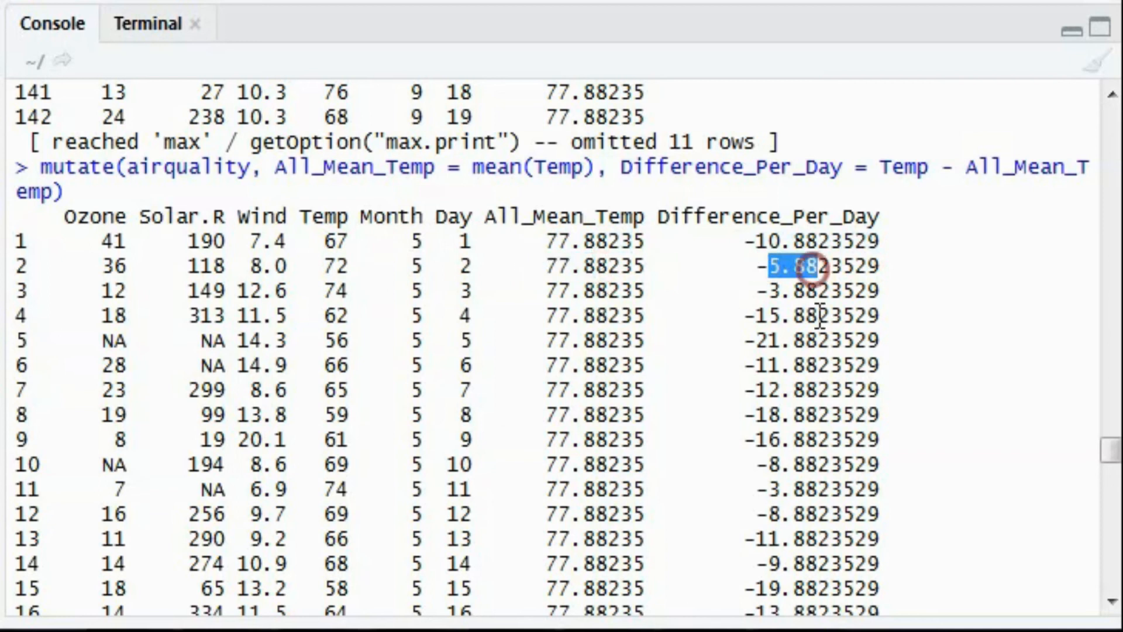
scroll("down", 3)
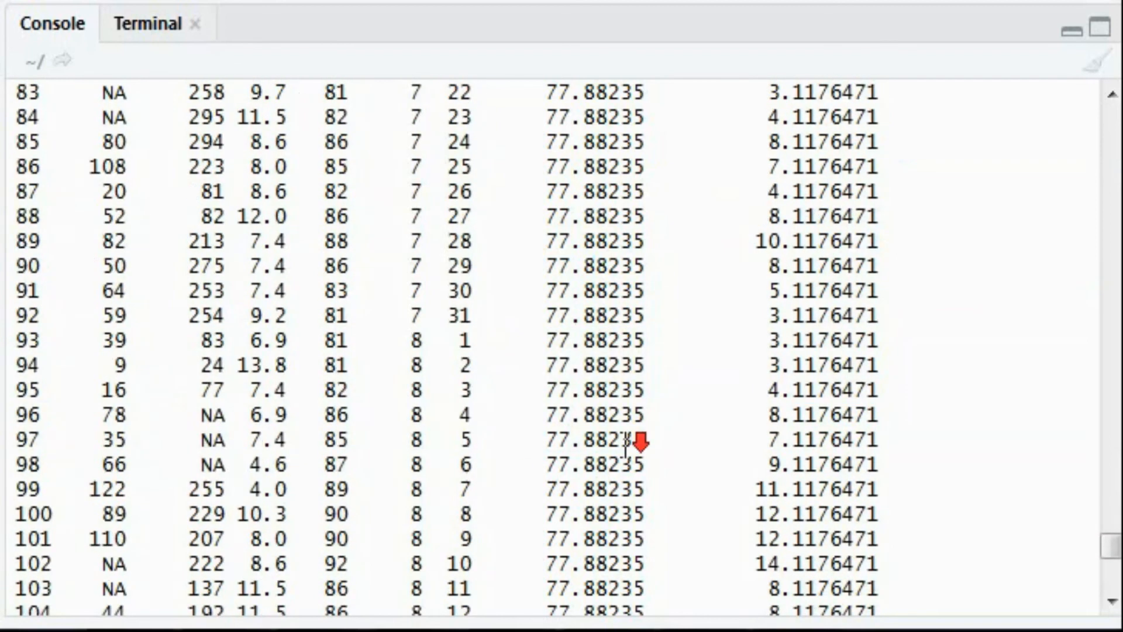
scroll("down", 3)
type("mt")
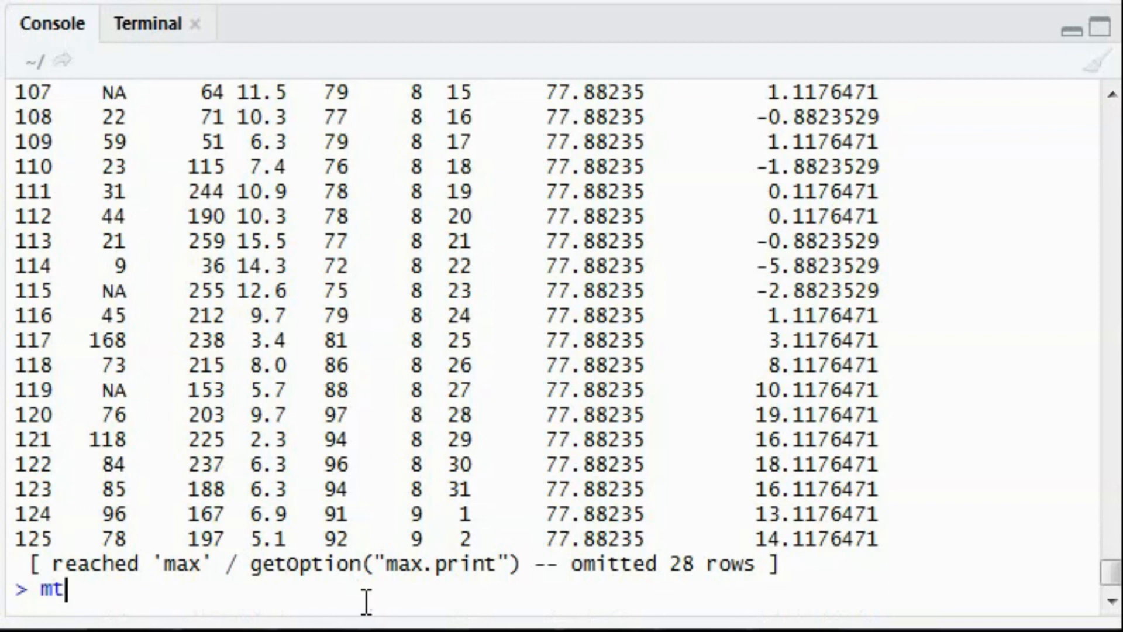
Print mtcars, list its columns with names(mtcars) and highlight cyl
type("cars")
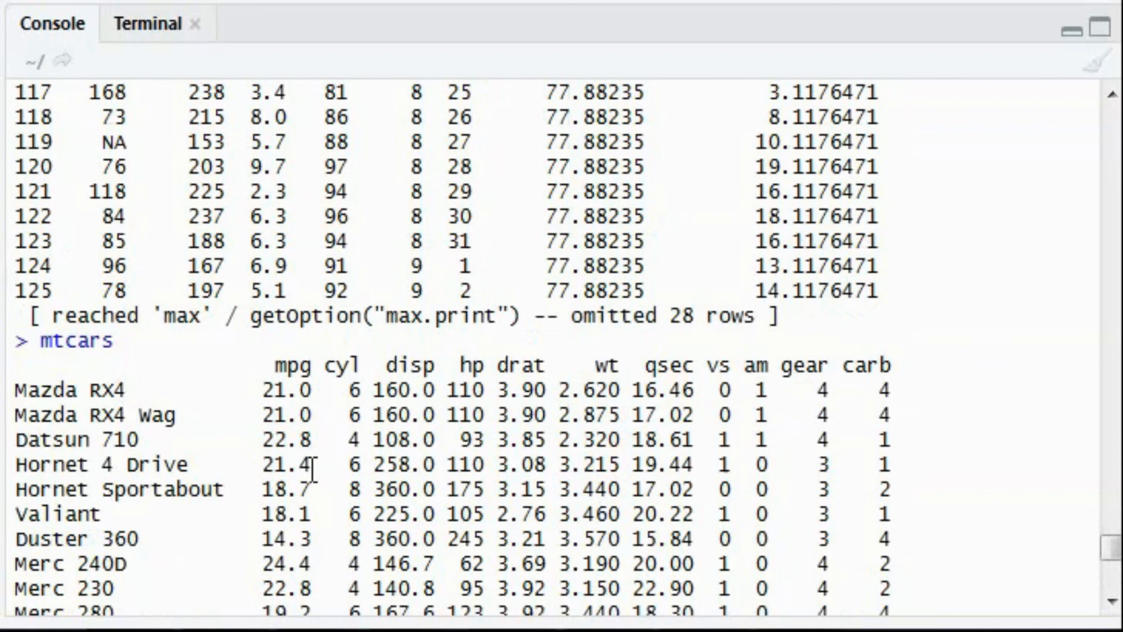
scroll("down", 3)
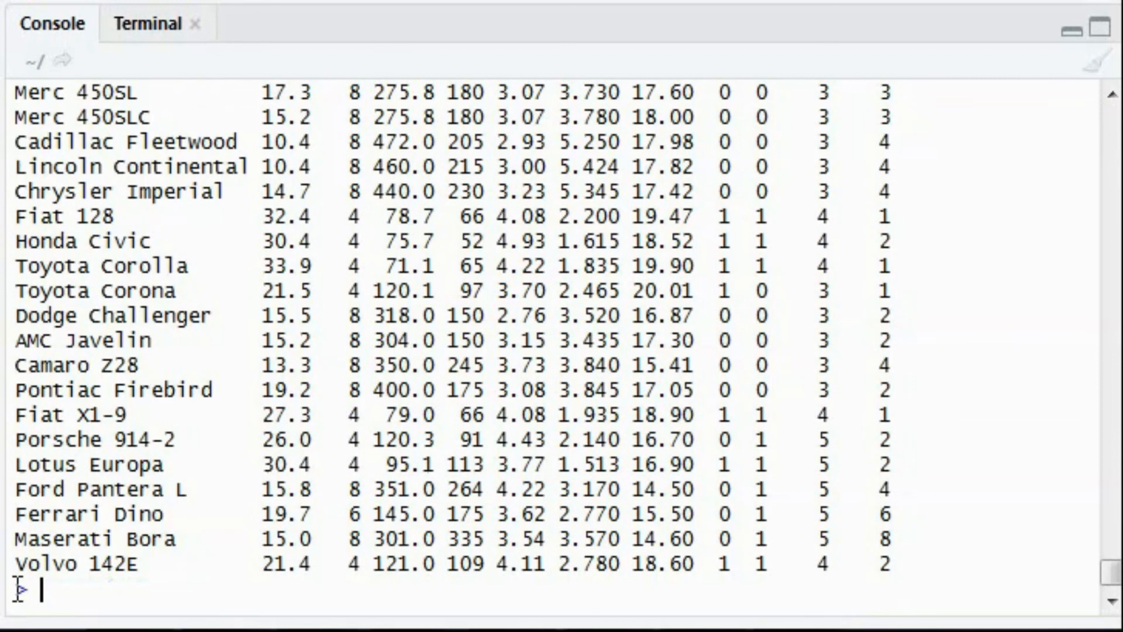
type("names(mtcars")
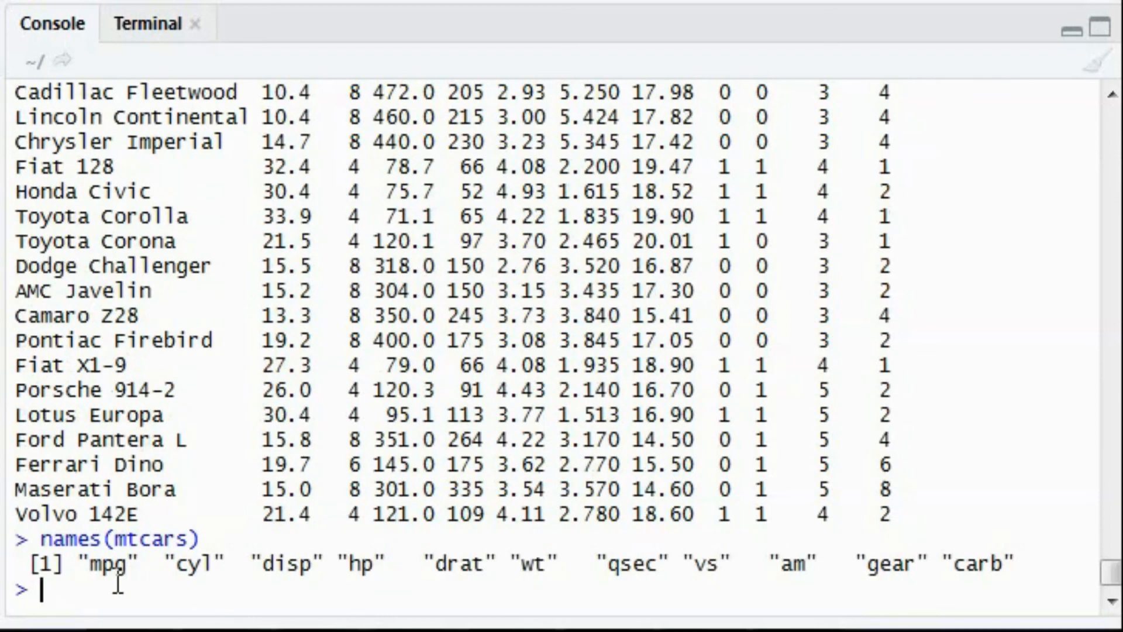
mouse_move(168, 601)
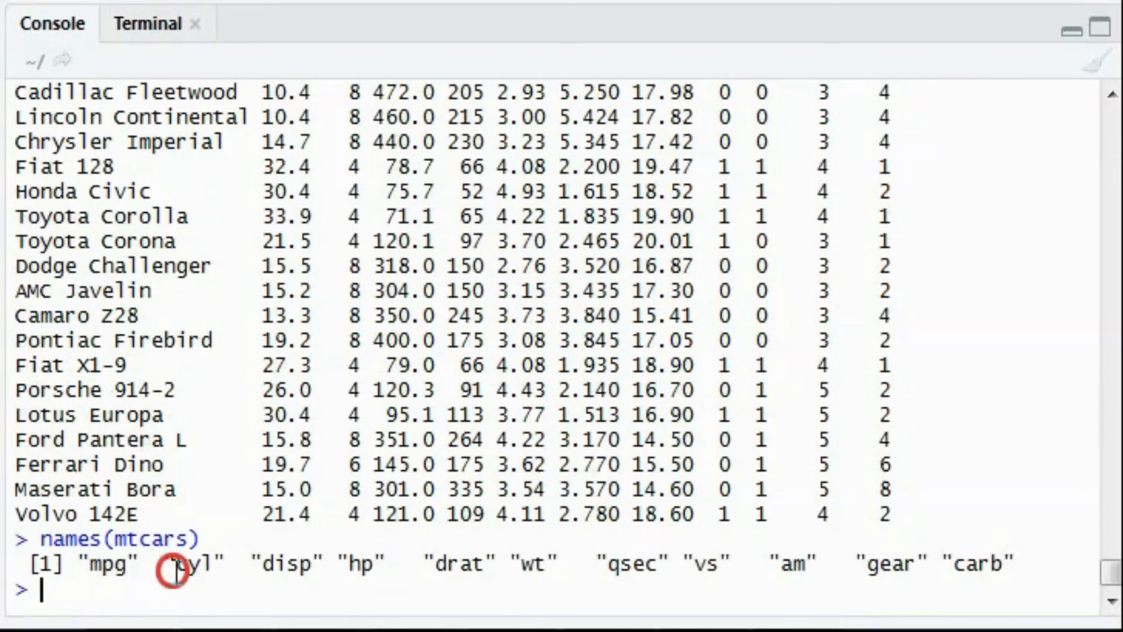
double_click(188, 565)
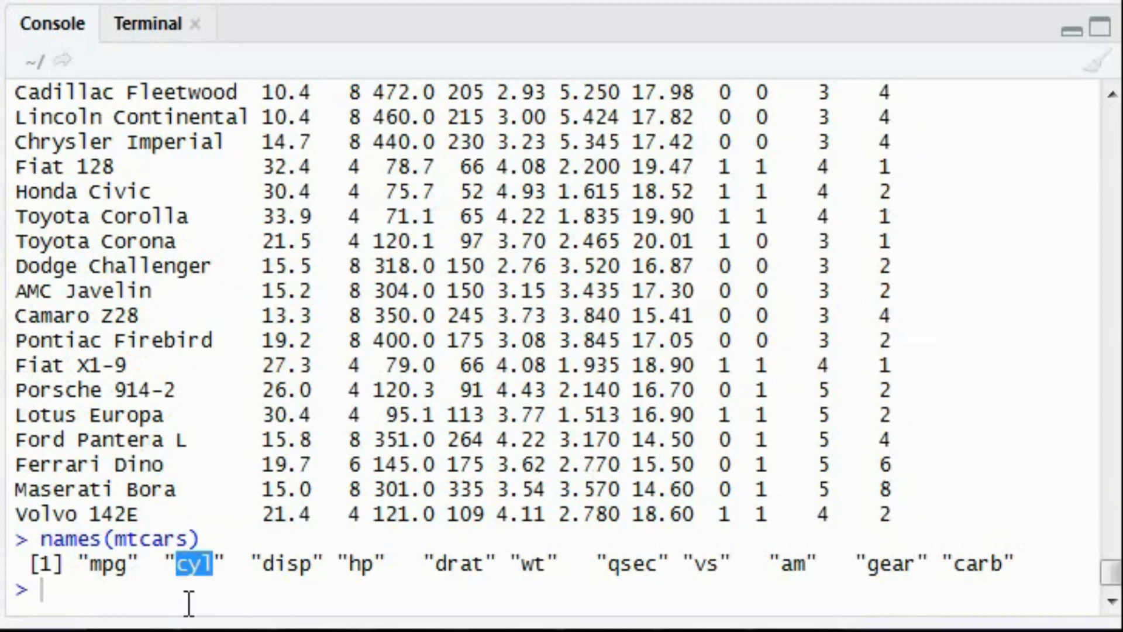
type("re")
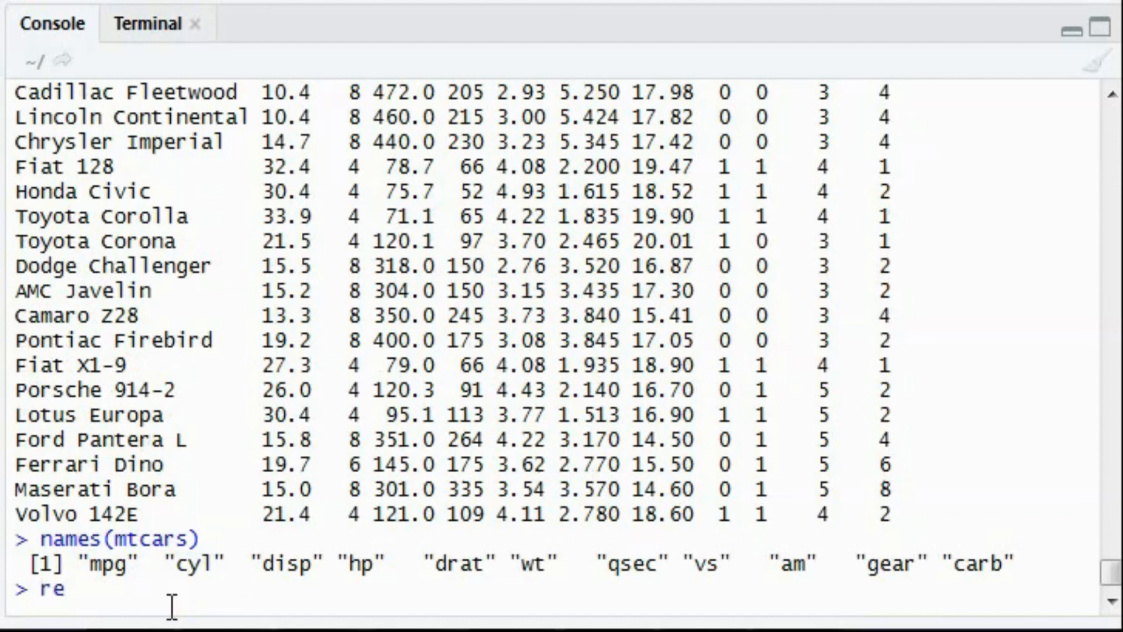
Enter rename(mtcars, Cylinder = cyl) at the prompt without running it
type("name()")
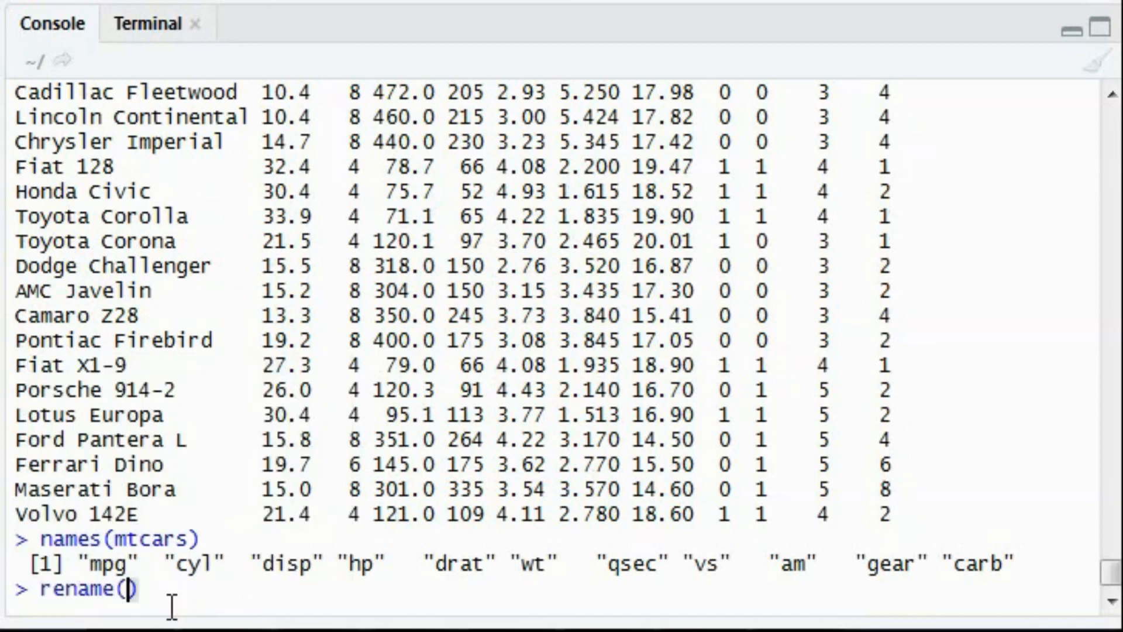
type("mtcars,")
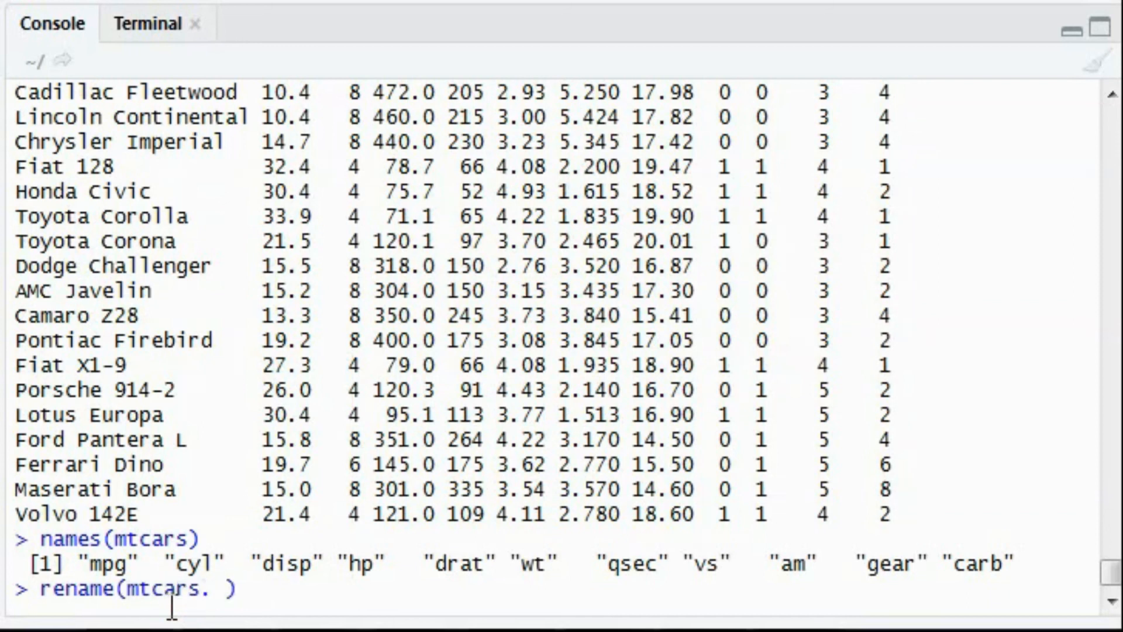
type("Cylinder = cyl")
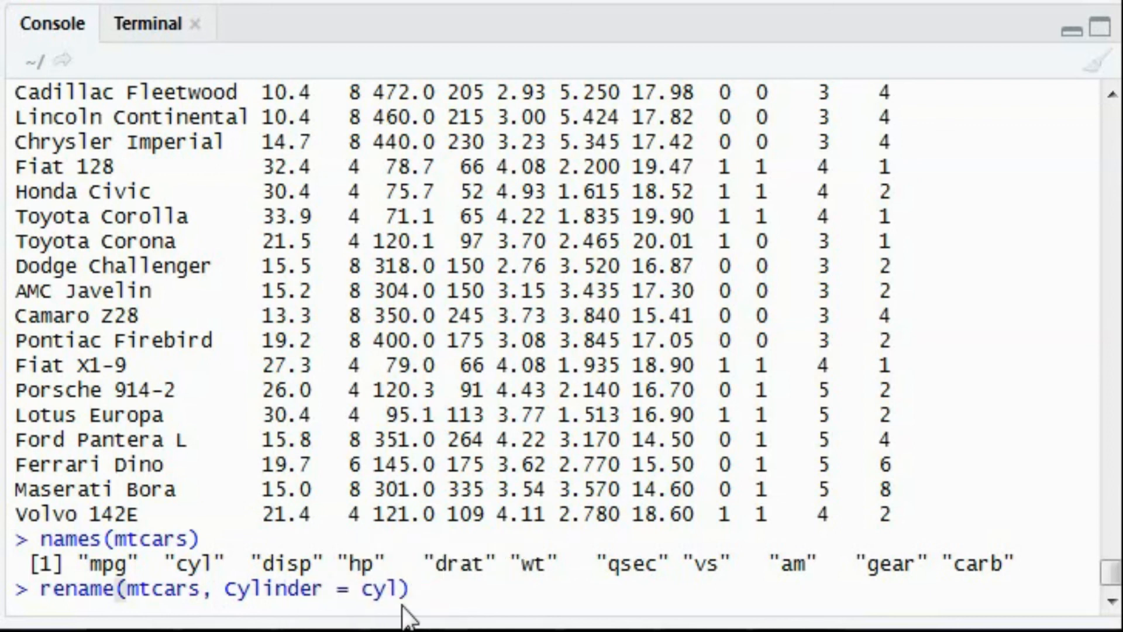
mouse_move(355, 607)
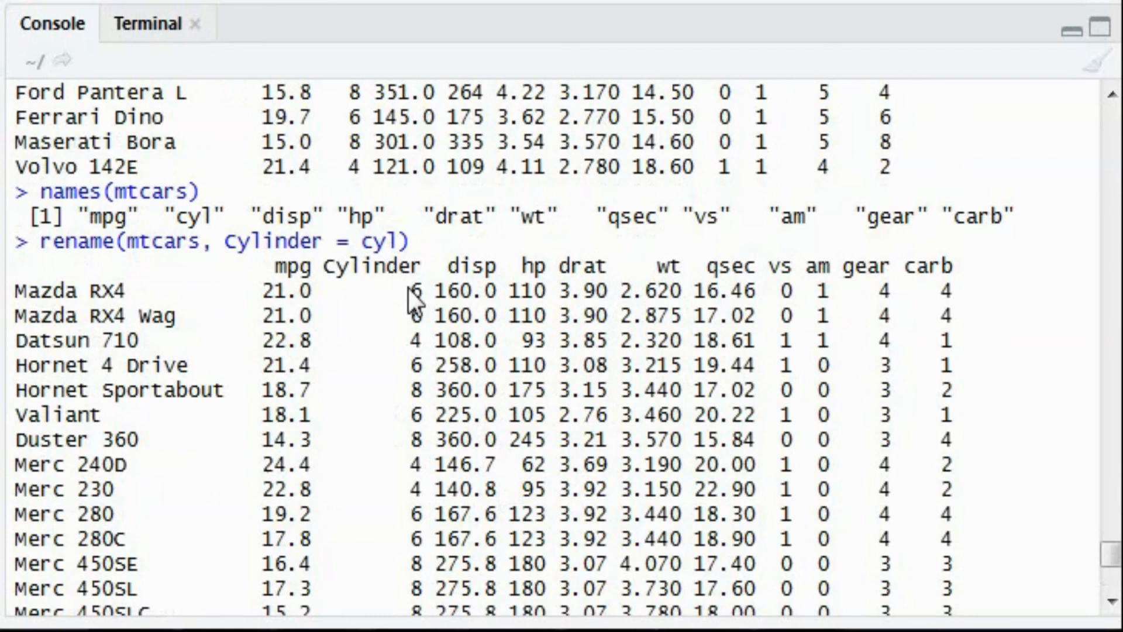
mouse_move(413, 311)
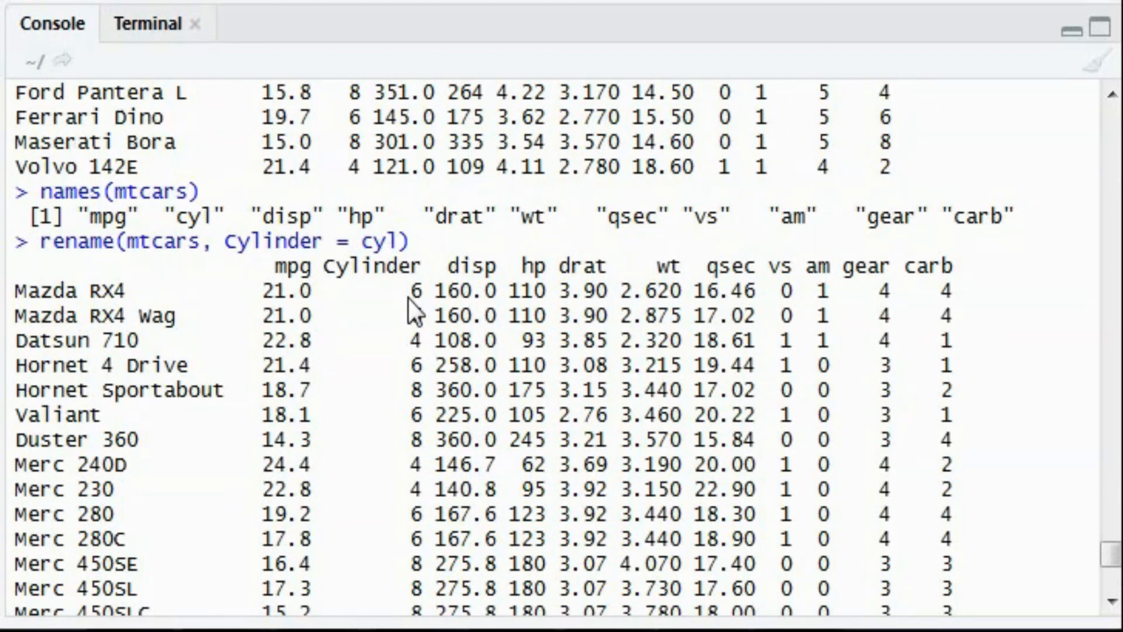
Scroll through mtcars printed with cyl renamed to Cylinder
scroll("down", 3)
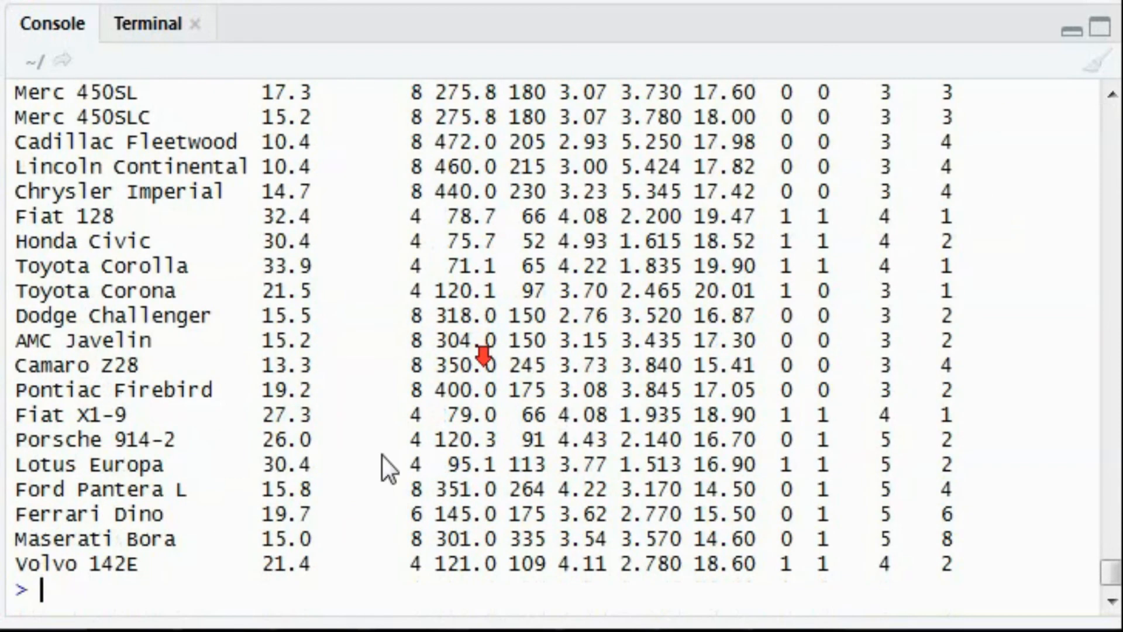